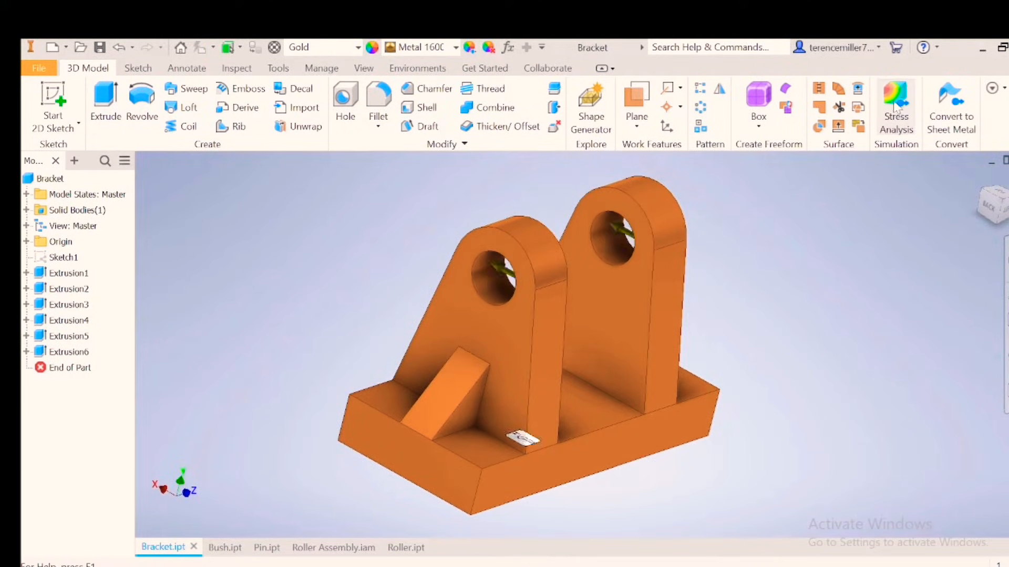
# Open the bracket's static stress study with its bearing load and orbit around the part.
pyautogui.click(895, 109)
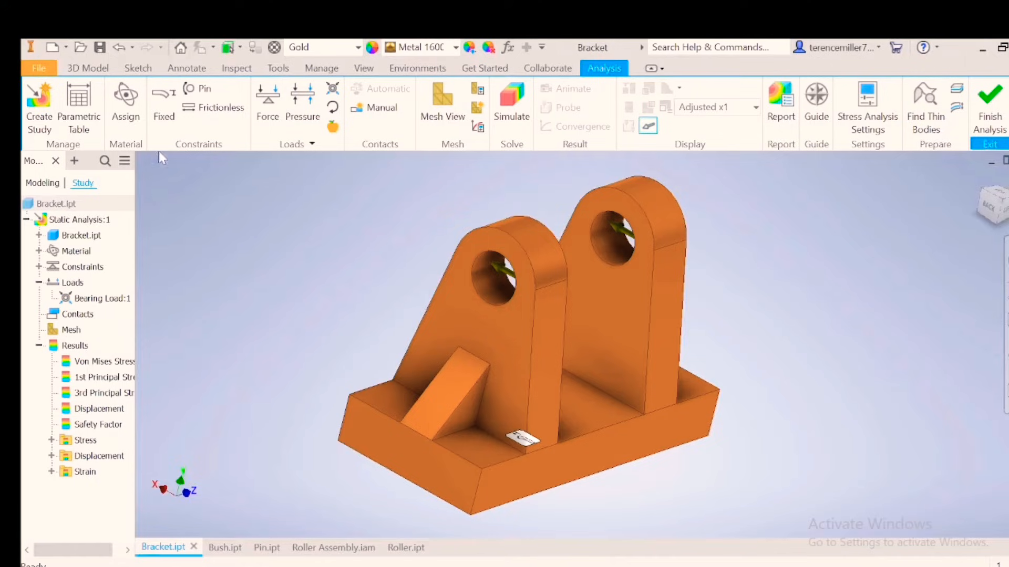
pyautogui.moveTo(885, 405)
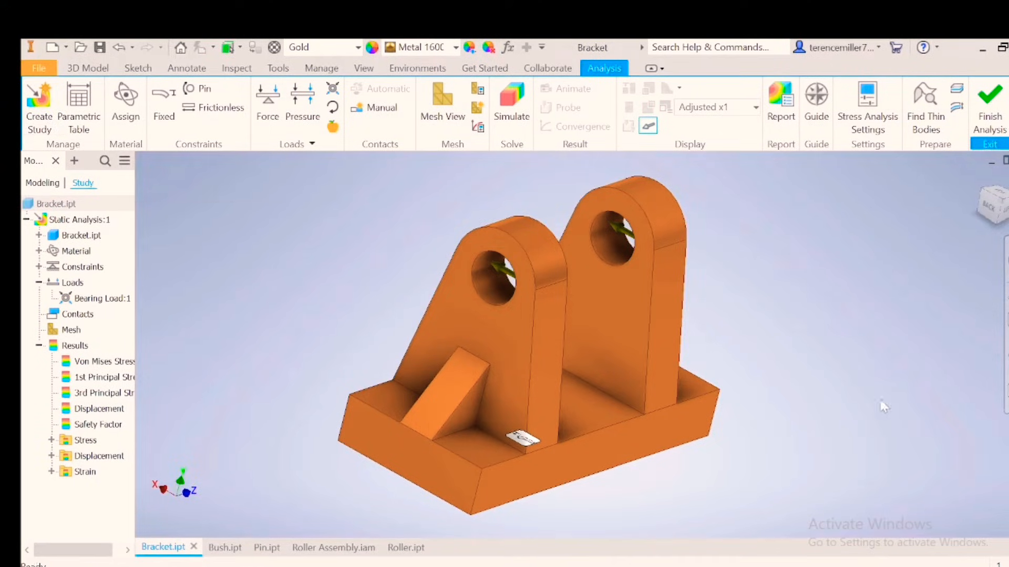
pyautogui.click(103, 393)
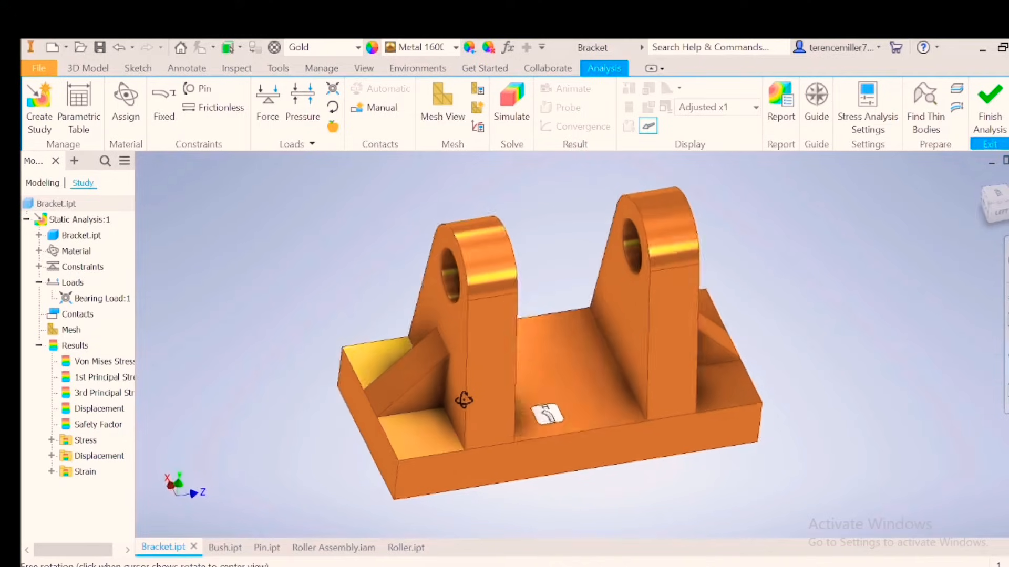
pyautogui.moveTo(463, 399); pyautogui.dragTo(470, 408)
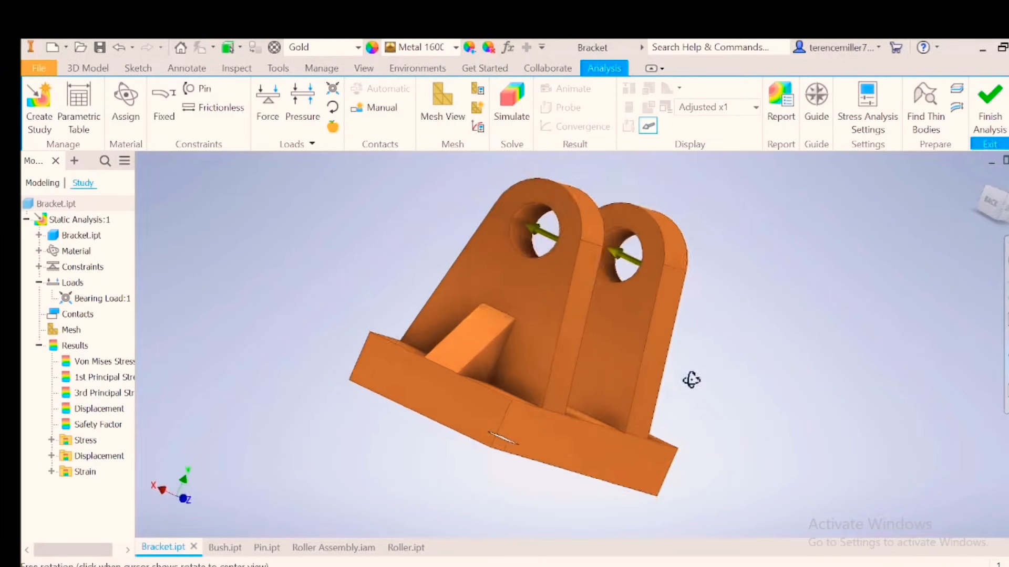
pyautogui.moveTo(691, 380); pyautogui.dragTo(653, 427)
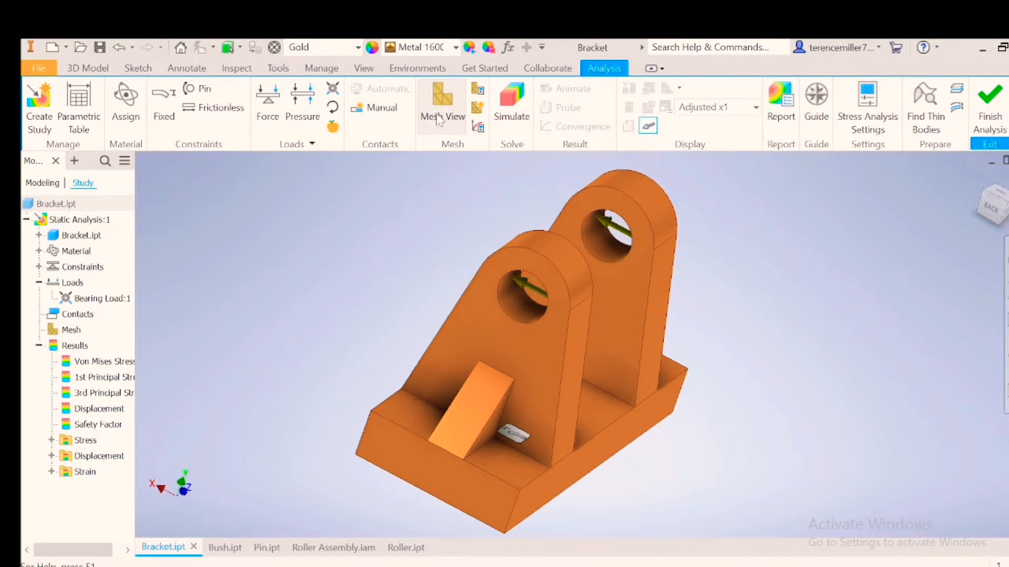
# Display the bracket mesh (66950 nodes, 44579 elements) and close Mesh Settings unchanged.
pyautogui.click(442, 103)
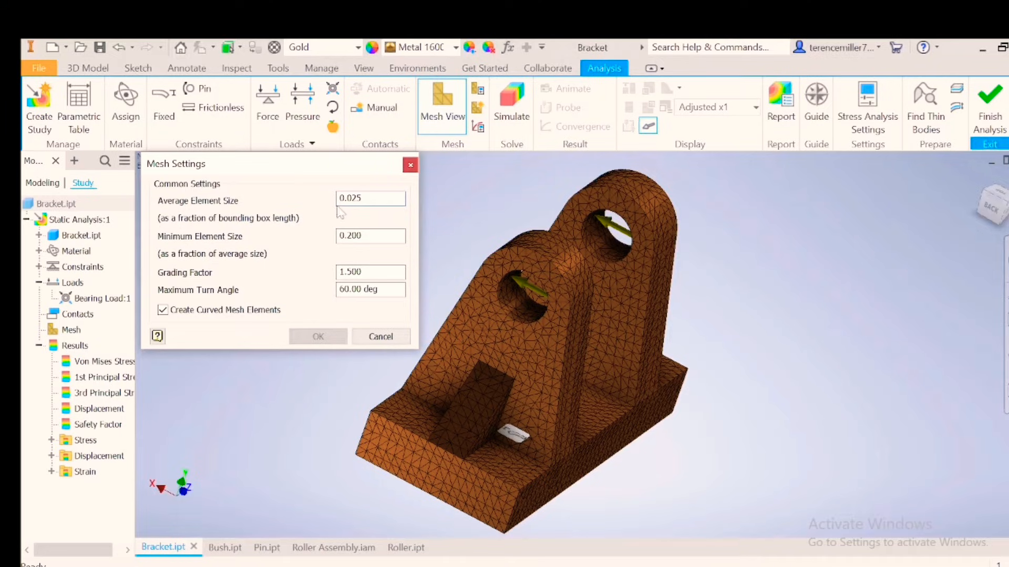
pyautogui.moveTo(410, 165)
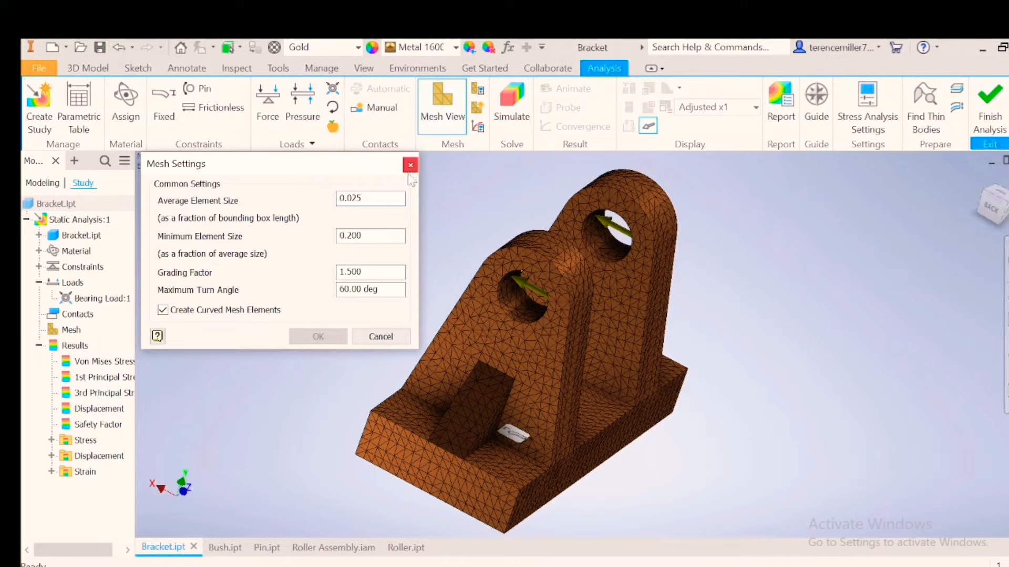
pyautogui.click(411, 164)
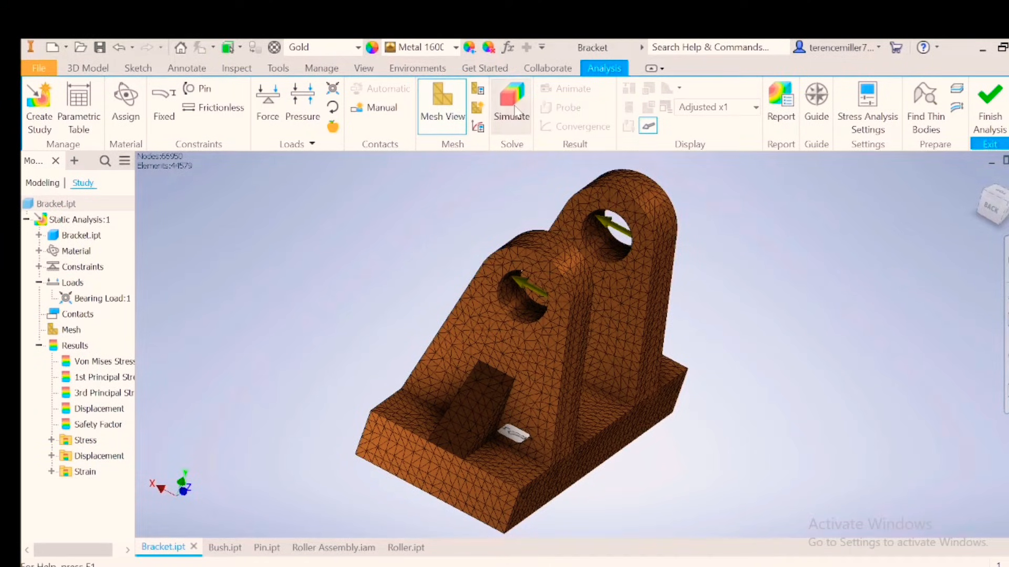
# Run the simulation and view the 1st Principal Stress and Displacement results.
pyautogui.click(511, 103)
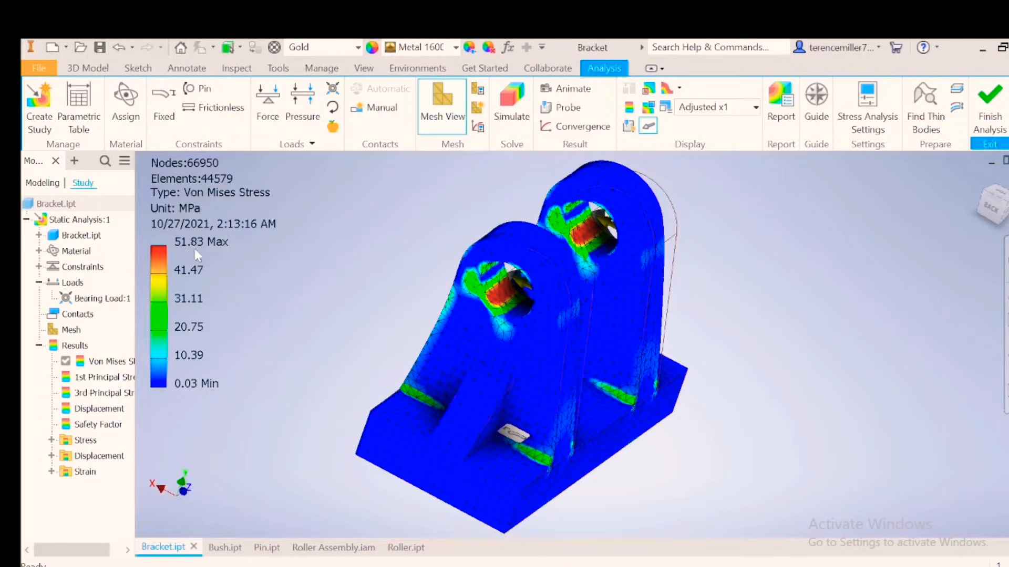
pyautogui.moveTo(267, 212)
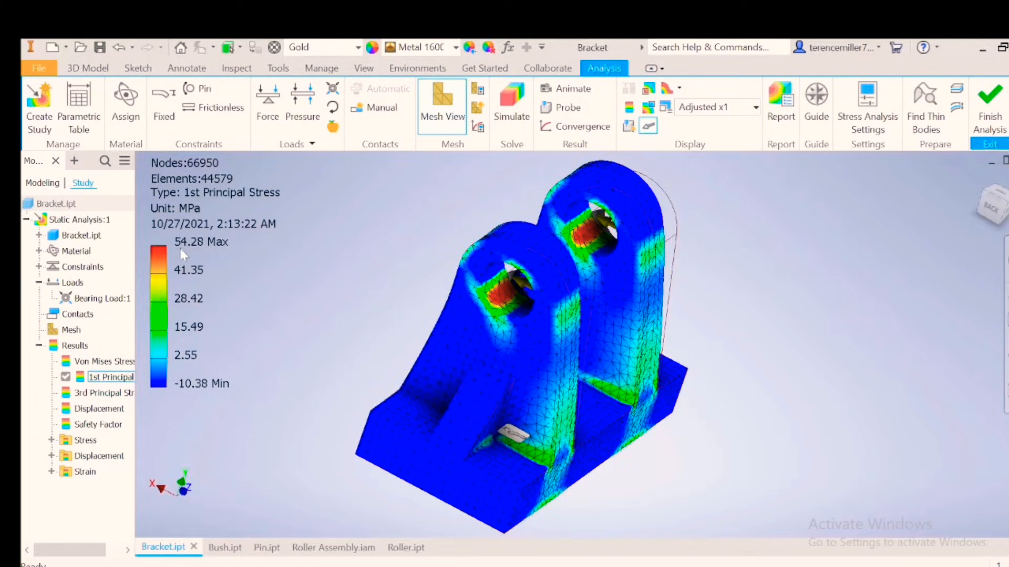
pyautogui.click(106, 393)
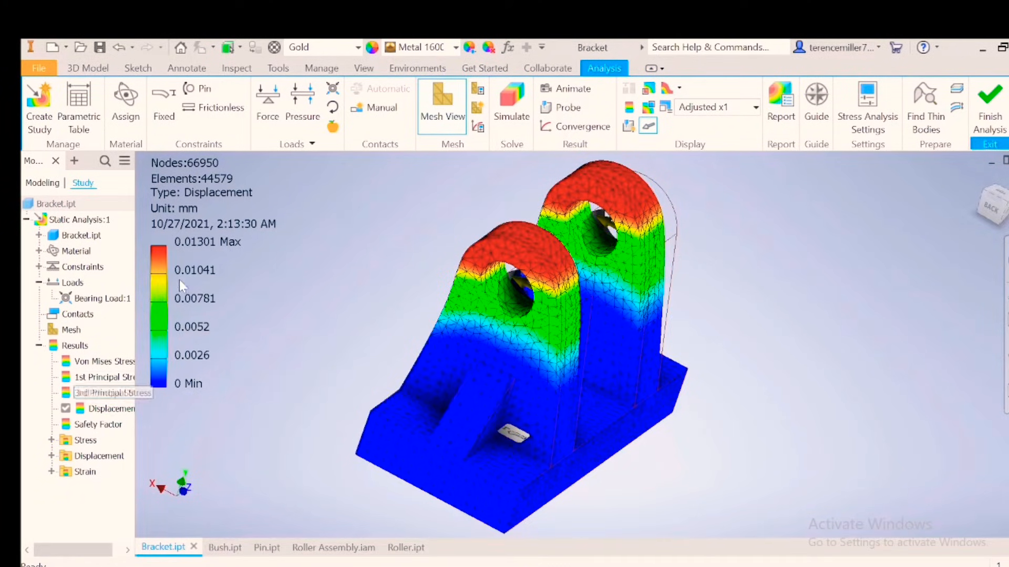
pyautogui.click(101, 393)
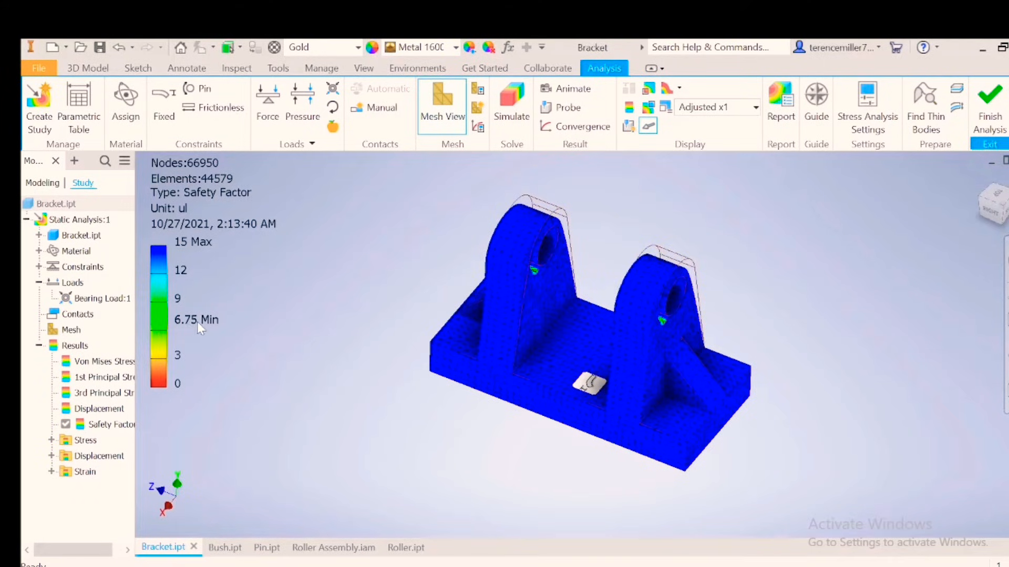
pyautogui.moveTo(195, 334)
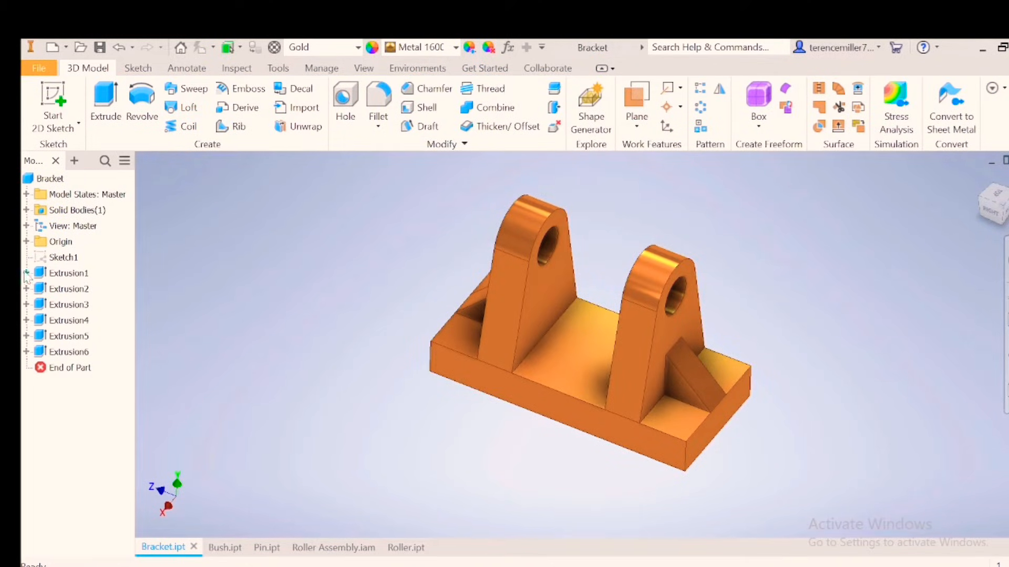
# Change Extrusion1's Sketch1 lug outer dimension from 30 to 22 and rebuild the part.
pyautogui.click(26, 273)
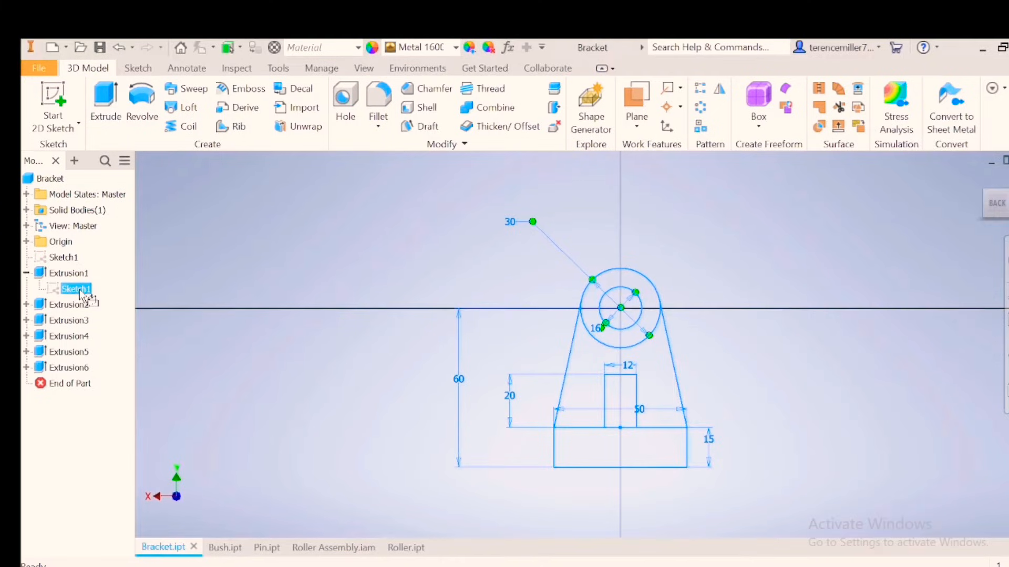
pyautogui.doubleClick(75, 289)
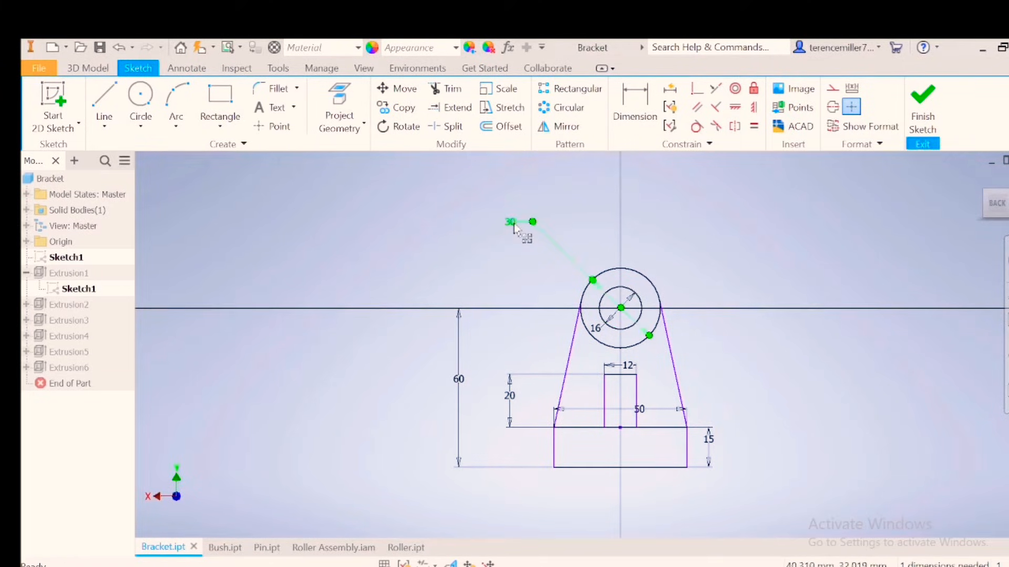
pyautogui.doubleClick(510, 222)
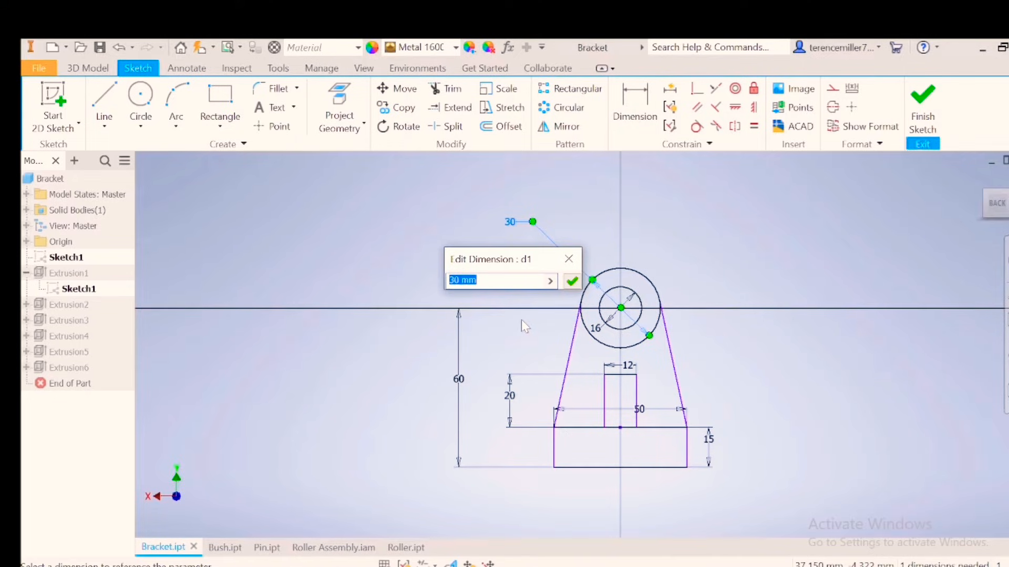
pyautogui.write('2')
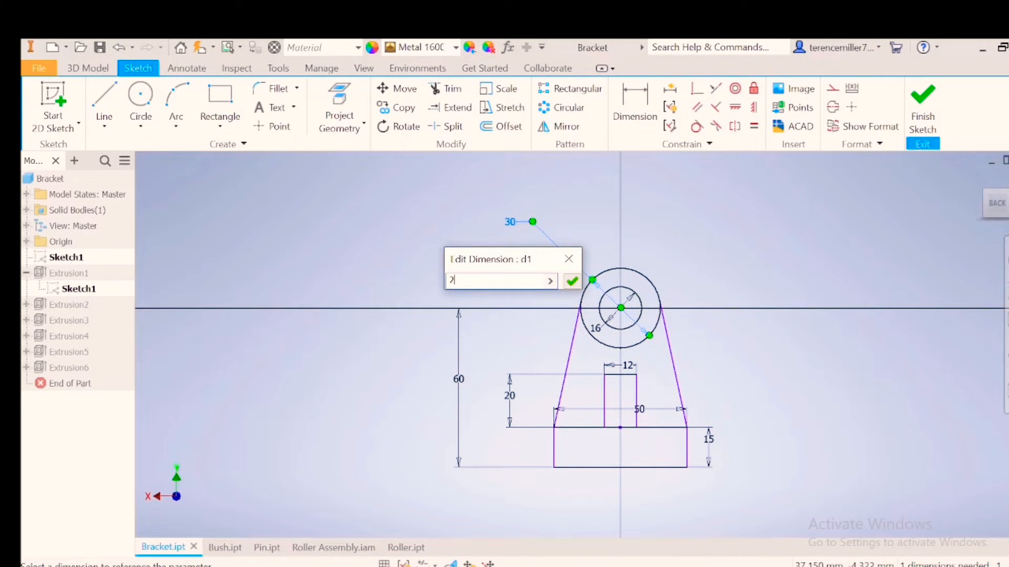
pyautogui.click(570, 281)
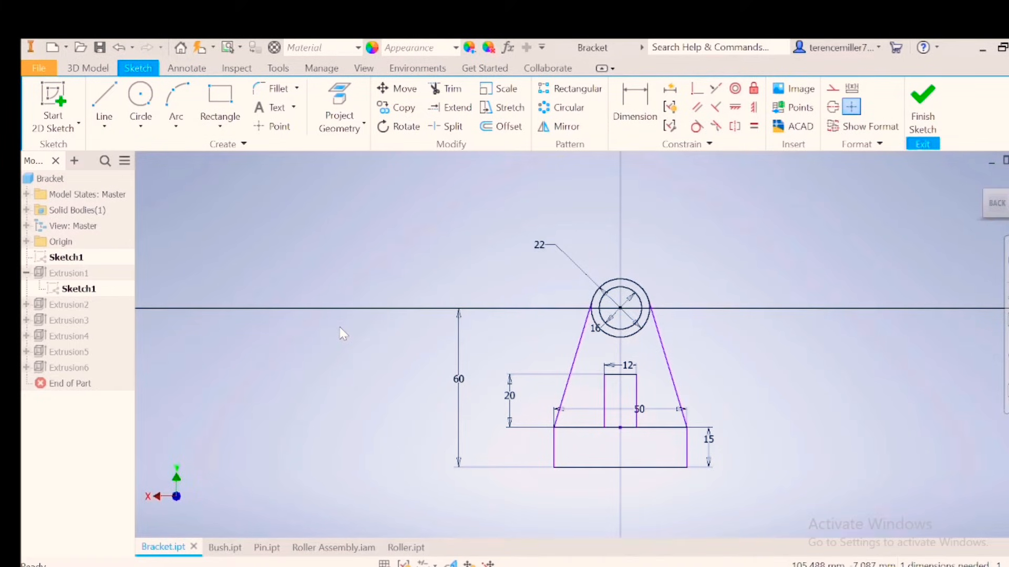
pyautogui.moveTo(410, 202)
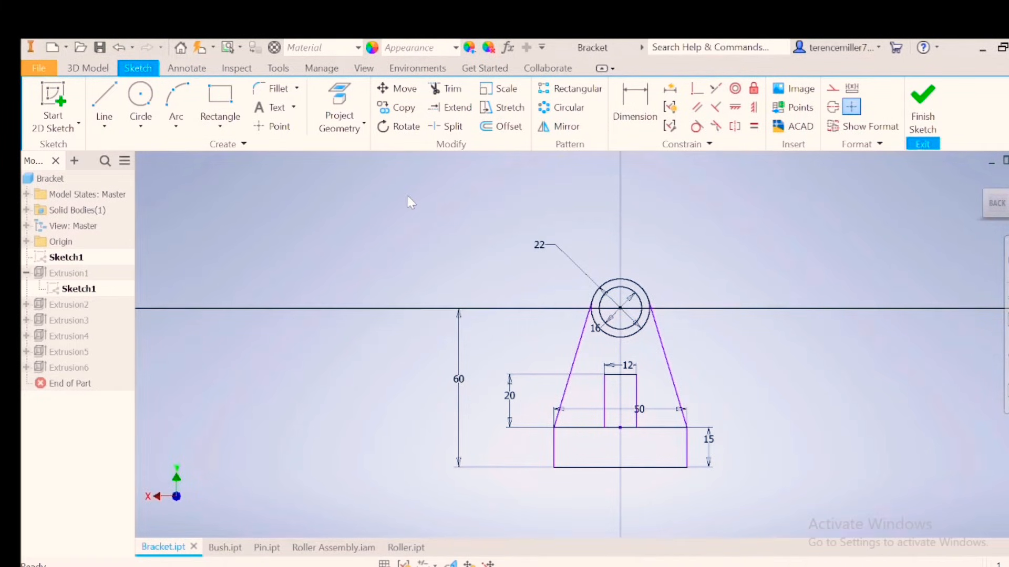
pyautogui.click(923, 103)
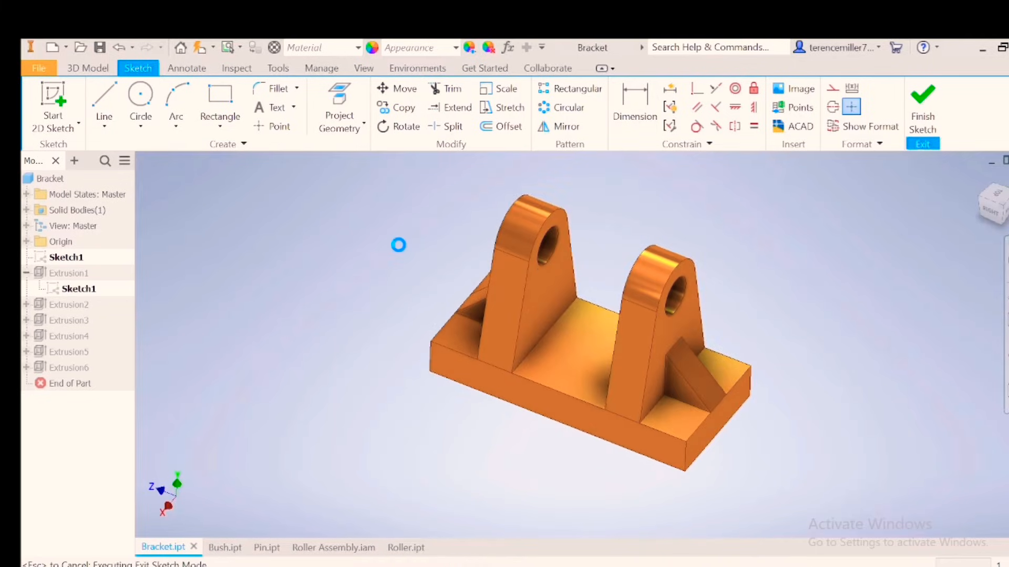
pyautogui.click(922, 106)
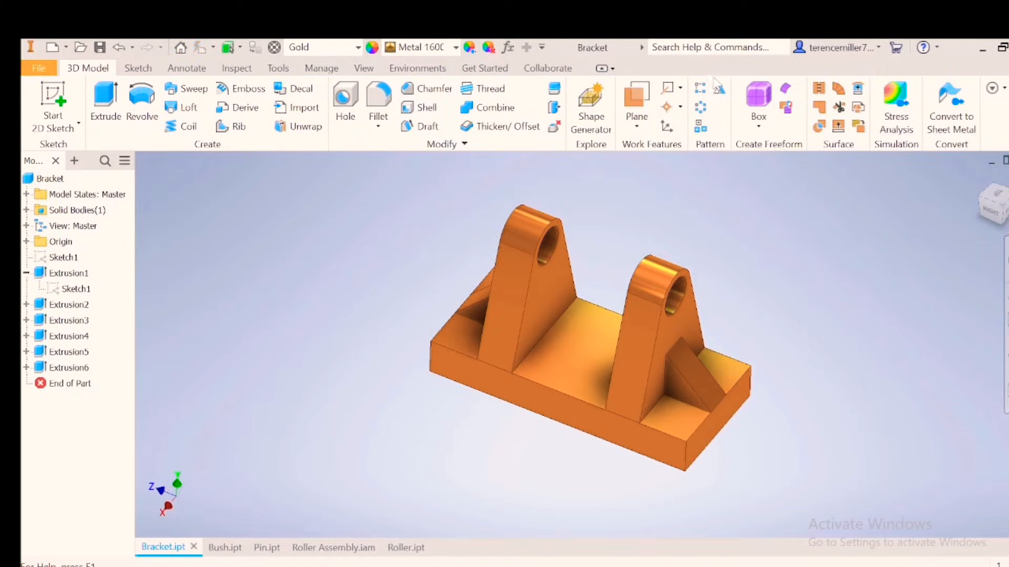
# Rerun the simulation on the modified bracket and show Safety Factor, minimum 3.76.
pyautogui.click(416, 68)
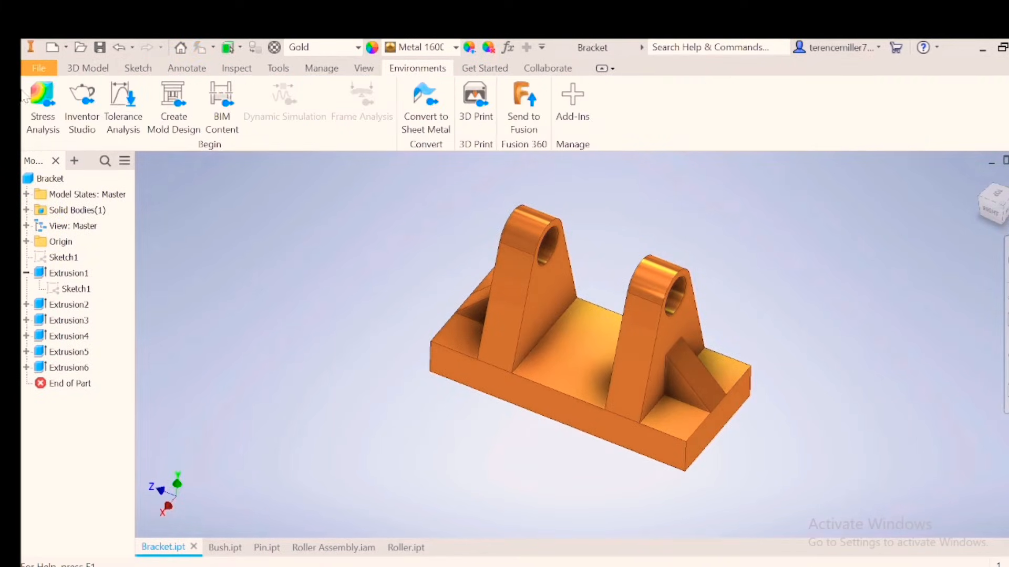
pyautogui.click(42, 106)
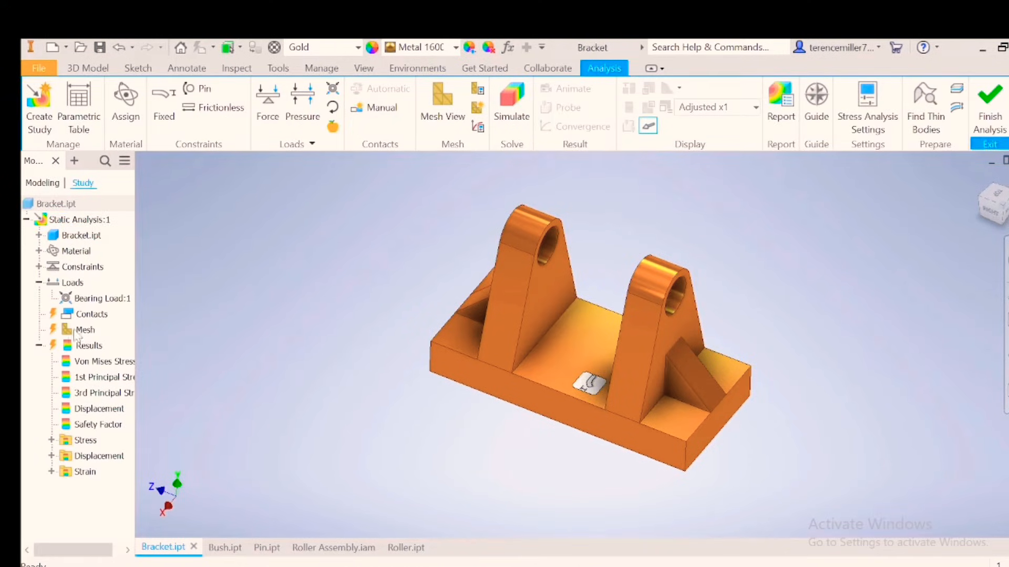
pyautogui.click(511, 103)
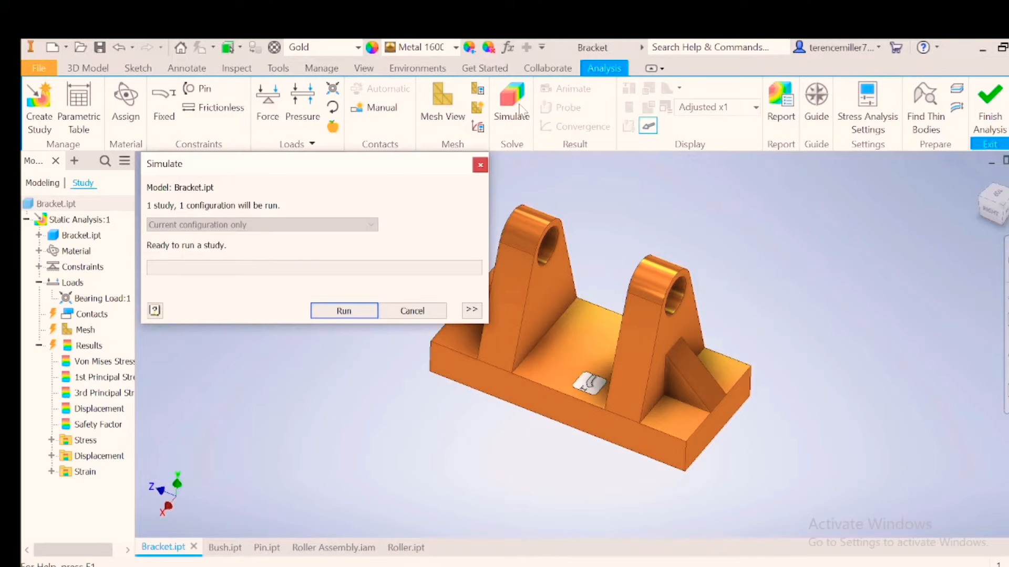
pyautogui.click(343, 311)
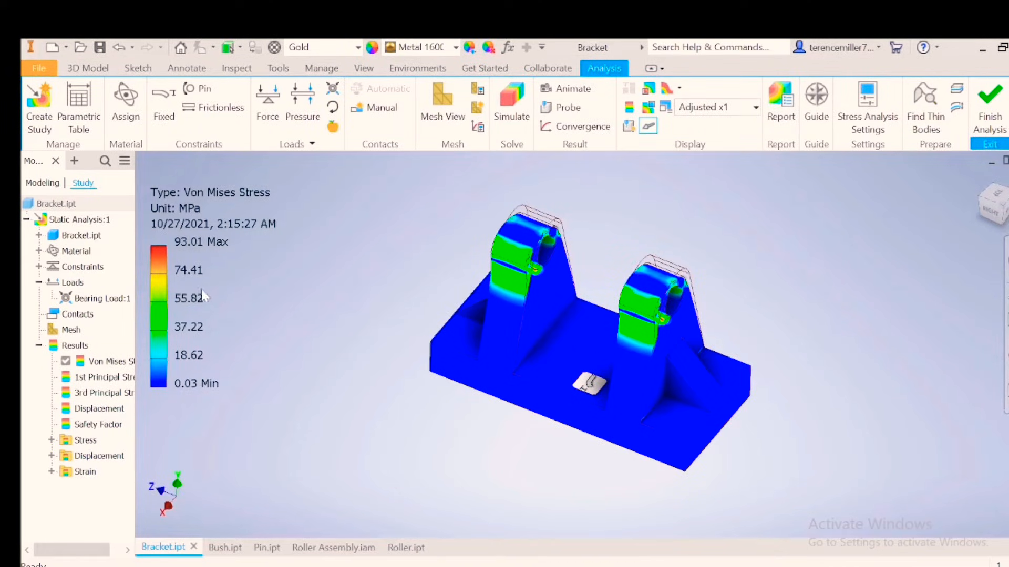
pyautogui.moveTo(218, 252)
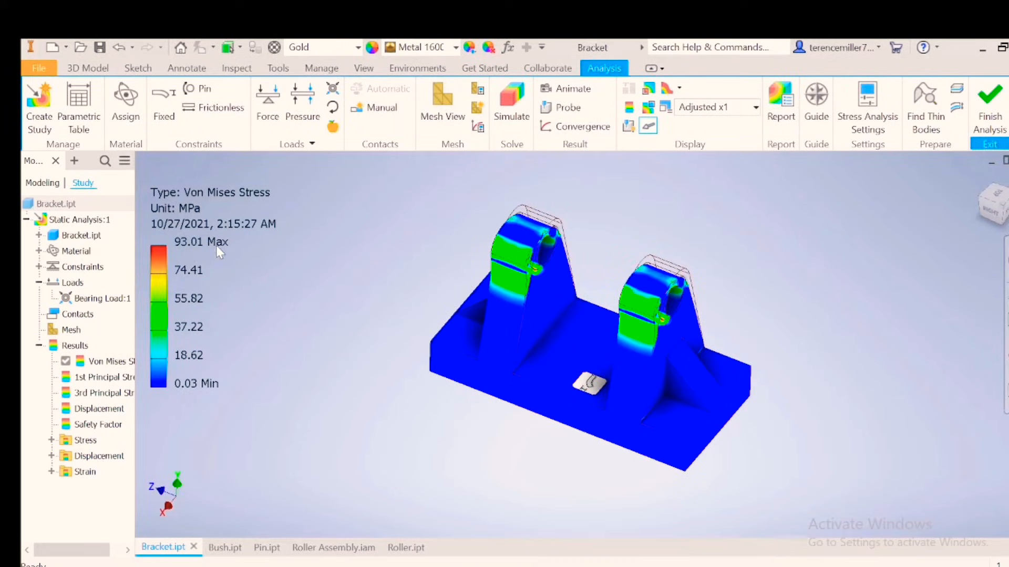
pyautogui.doubleClick(110, 424)
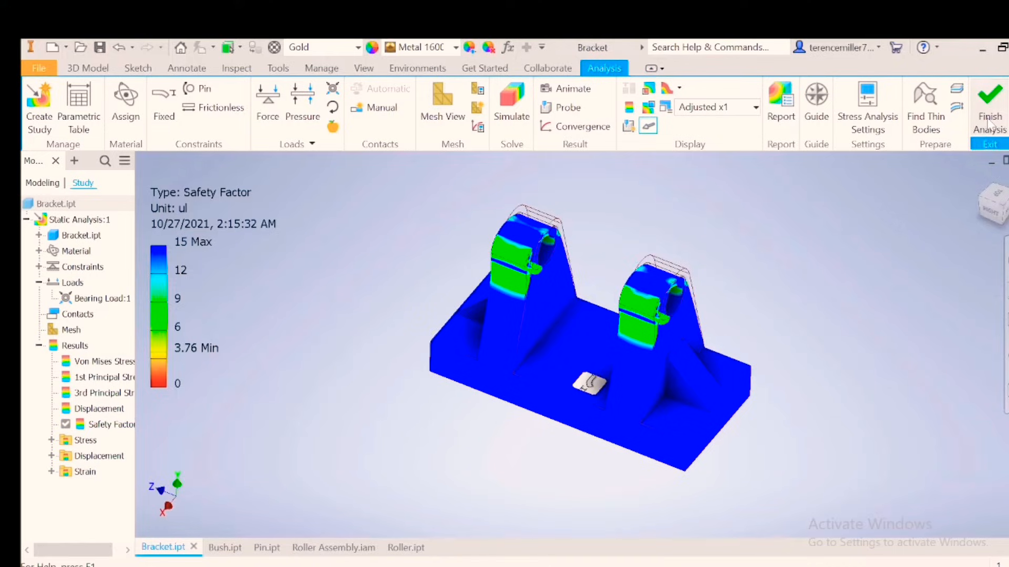
# Edit Sketch1's lug circle dimension from 22 mm to 20.5 mm.
pyautogui.click(989, 106)
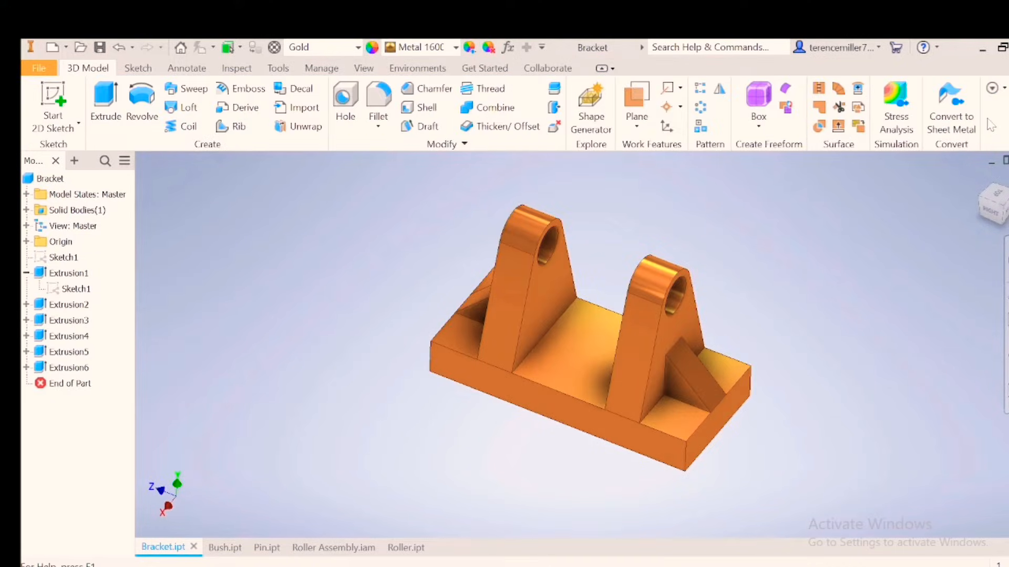
pyautogui.click(76, 289)
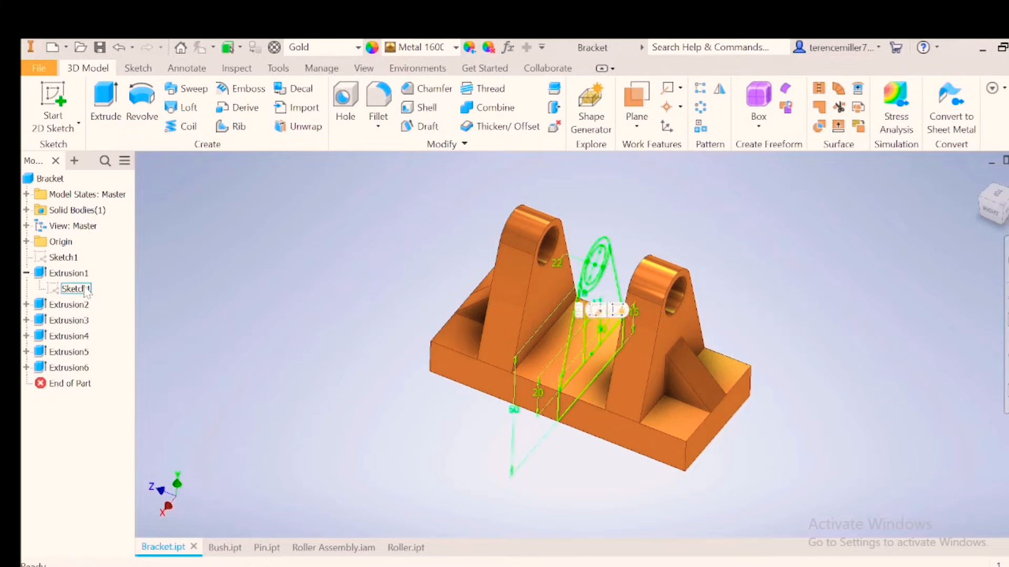
pyautogui.doubleClick(78, 288)
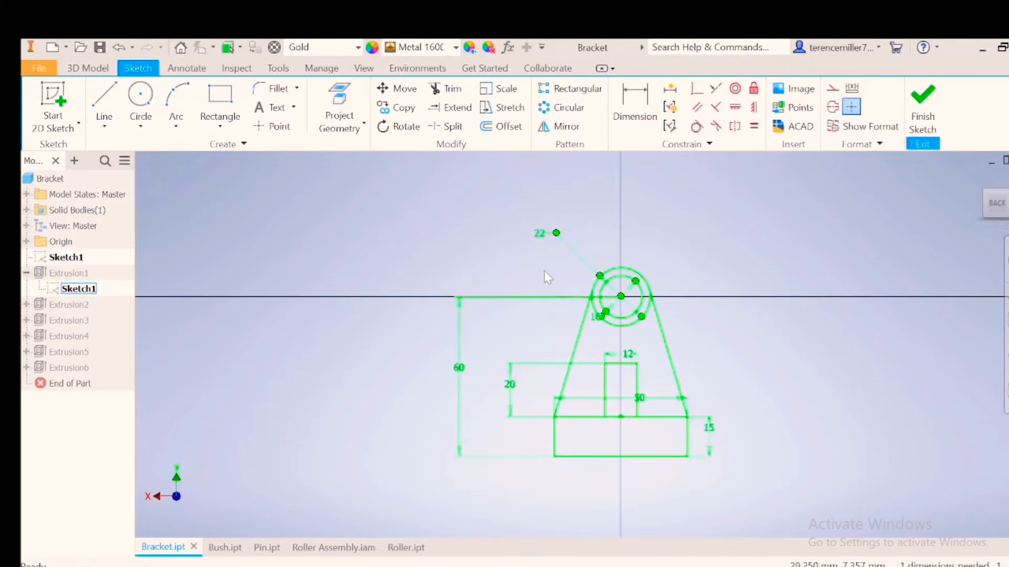
pyautogui.click(539, 233)
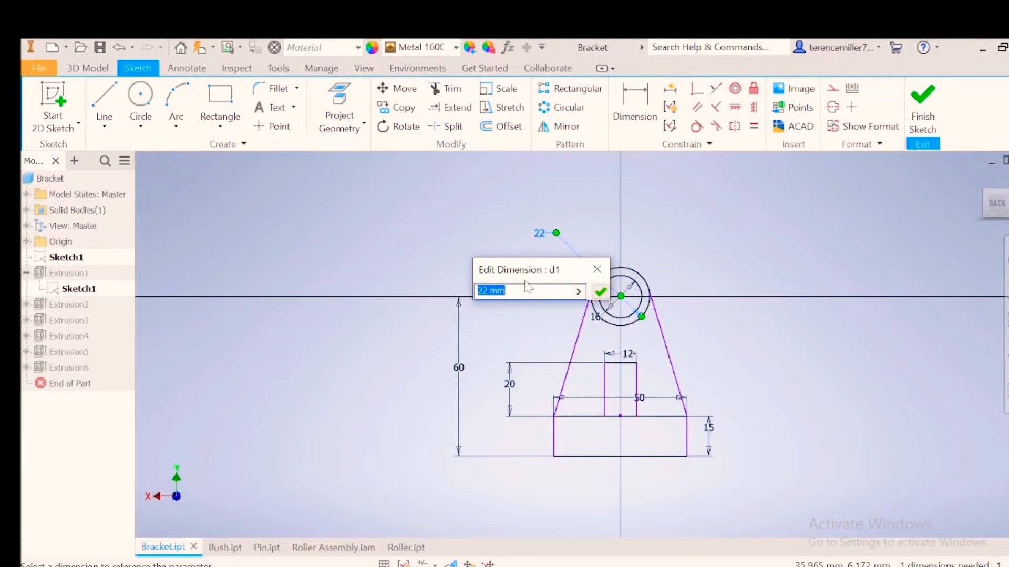
pyautogui.write('20.5')
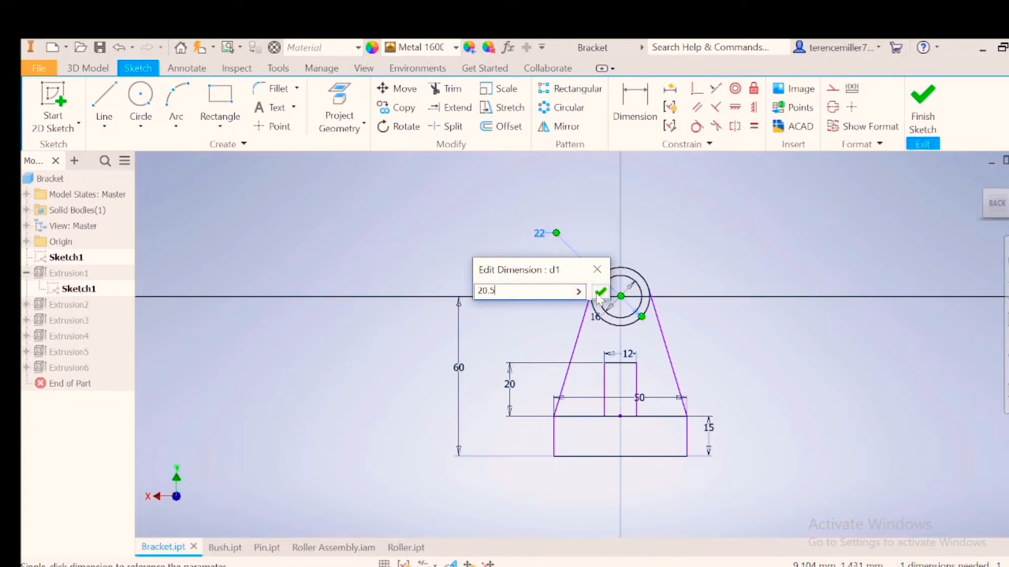
pyautogui.click(600, 293)
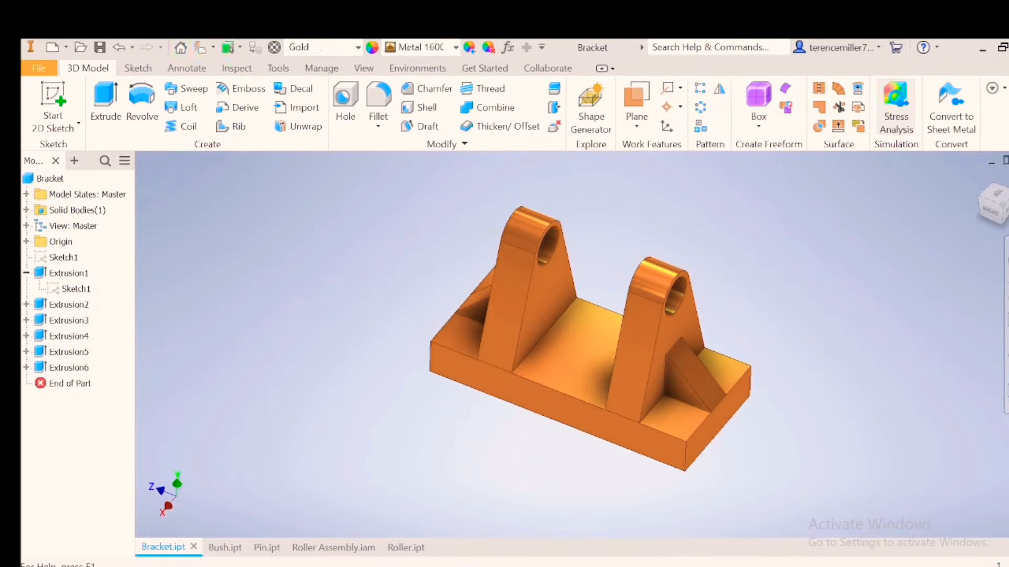
# Run the third simulation, view safety factor from the lugs' far side, then close results.
pyautogui.click(509, 103)
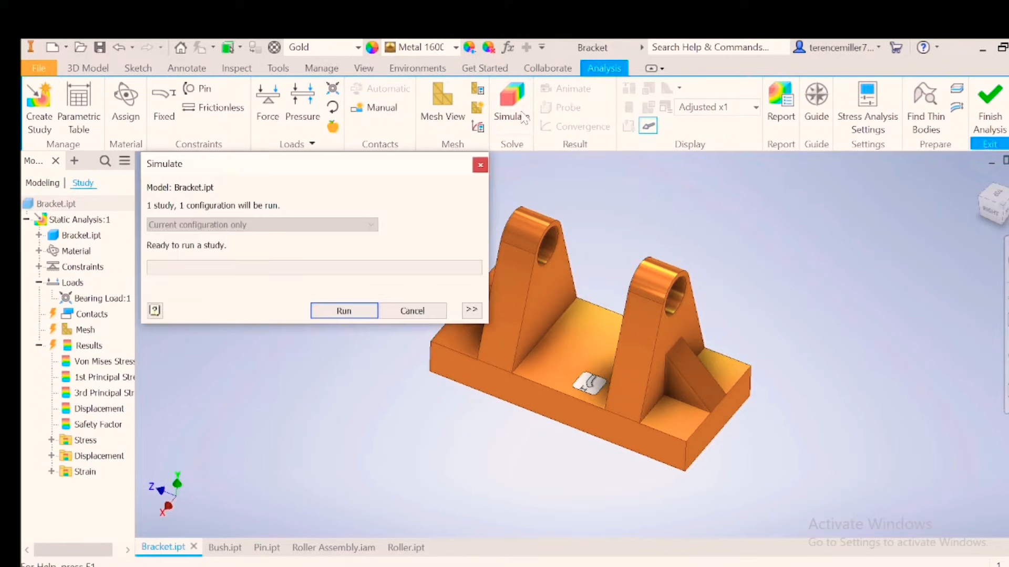
pyautogui.click(343, 311)
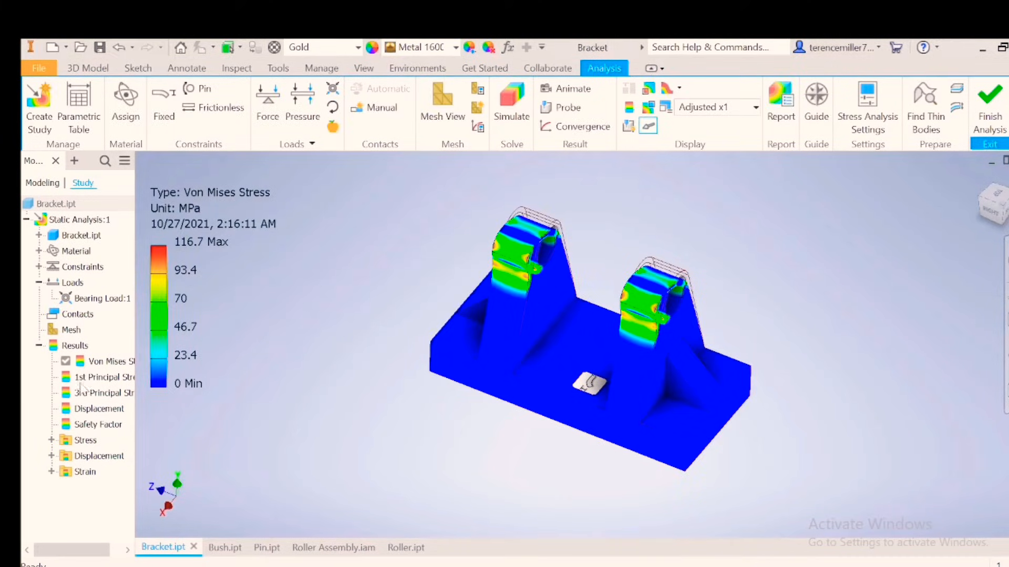
pyautogui.click(97, 424)
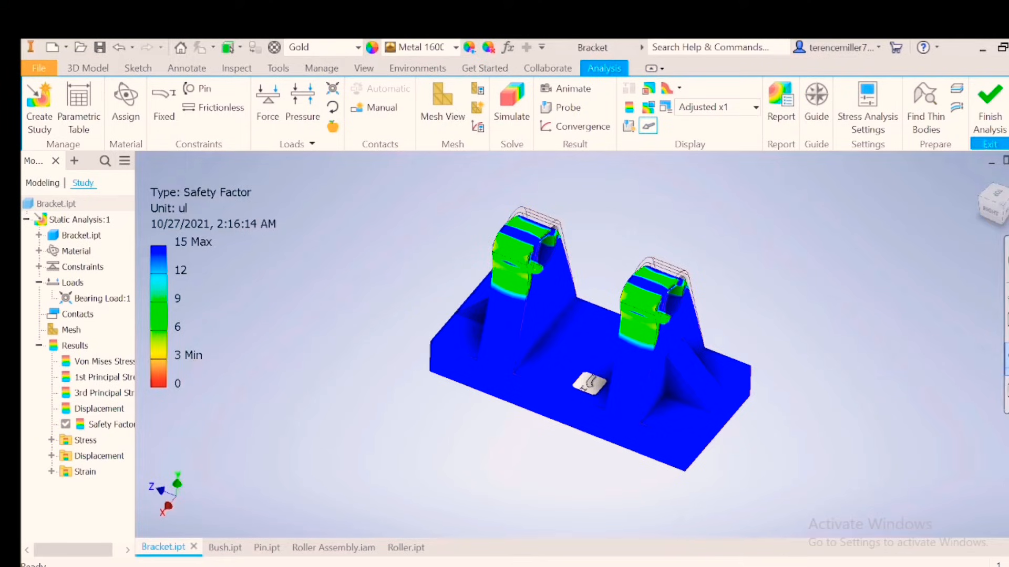
pyautogui.moveTo(588, 383); pyautogui.dragTo(618, 415)
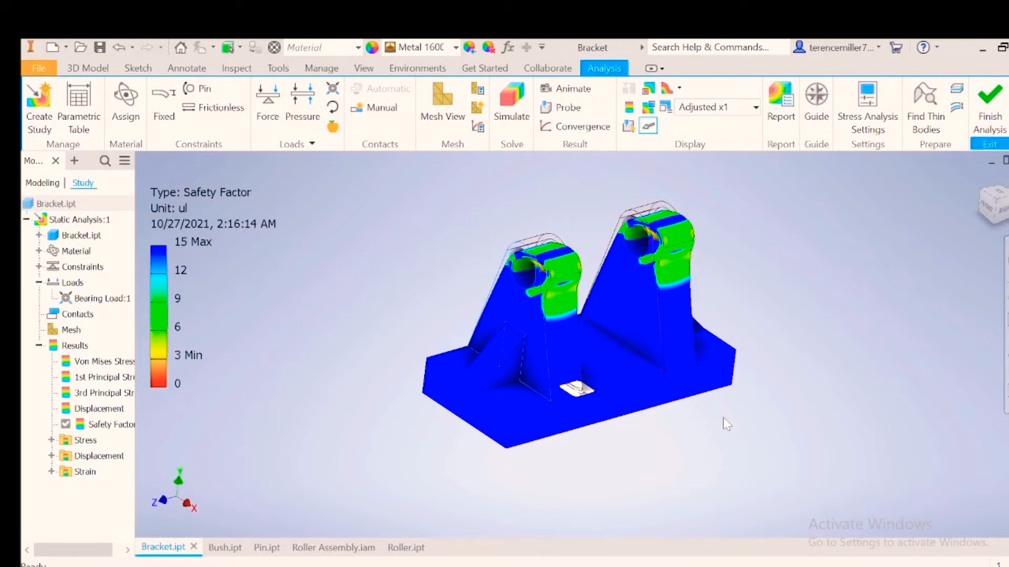
pyautogui.moveTo(389, 431)
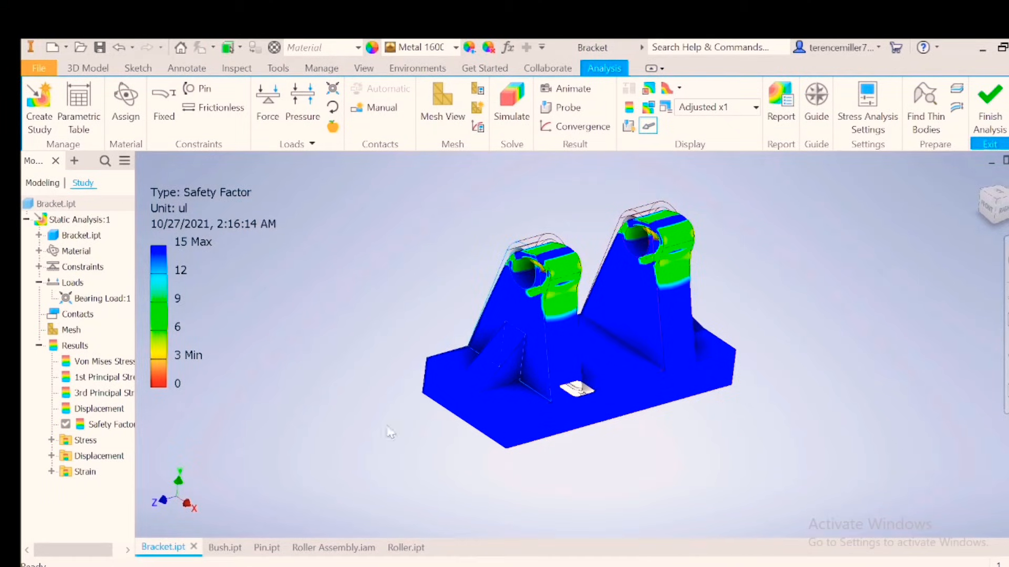
pyautogui.moveTo(473, 475)
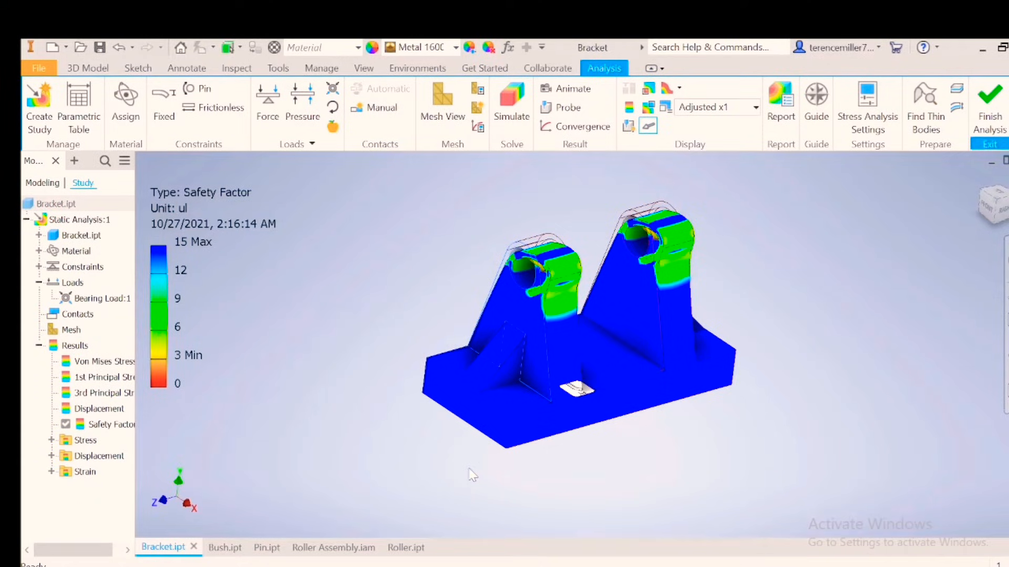
pyautogui.click(989, 103)
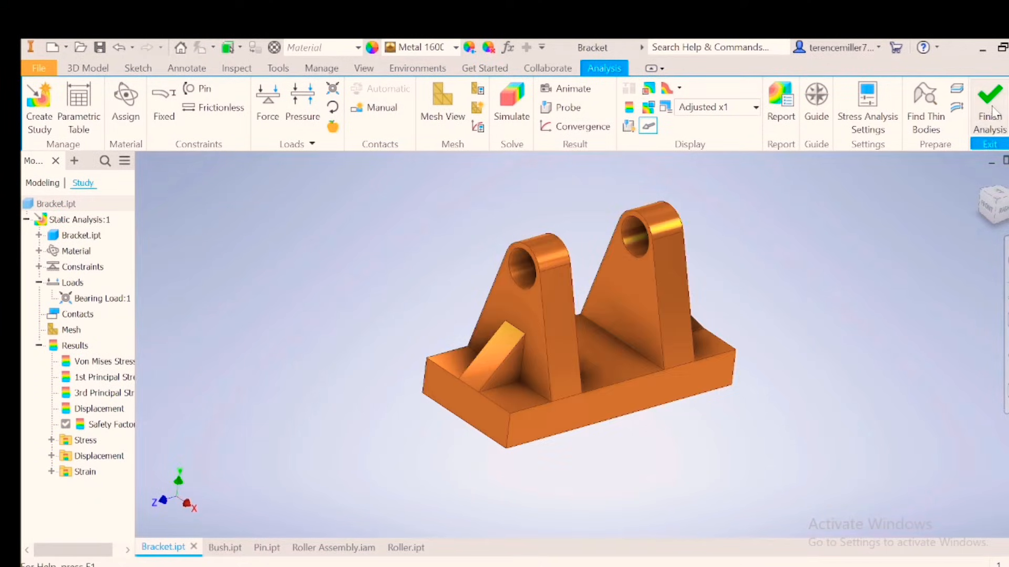
# Reduce the sketch's 15 mm base thickness to 8 mm and add a 53 mm height dimension.
pyautogui.click(990, 103)
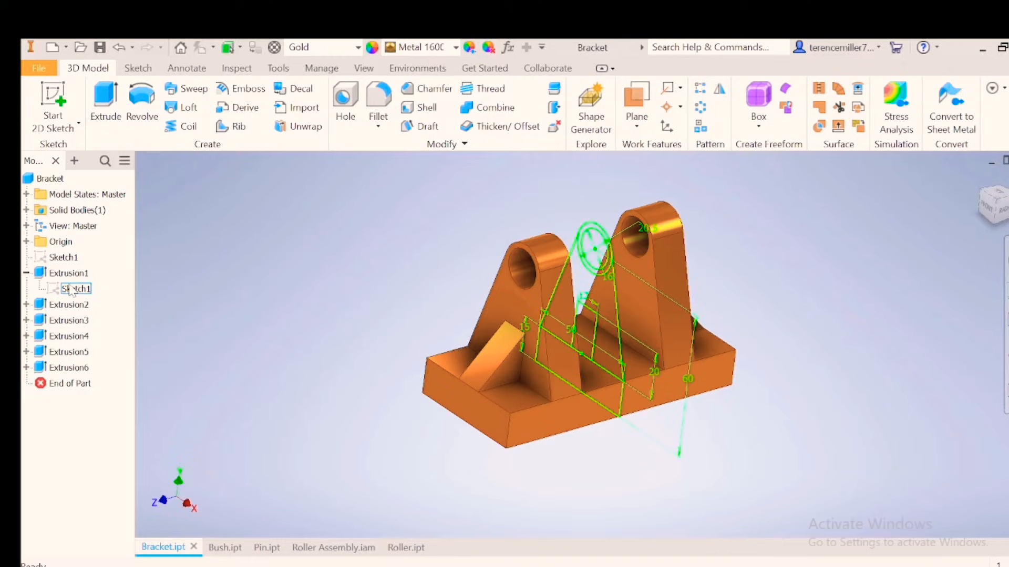
pyautogui.doubleClick(76, 288)
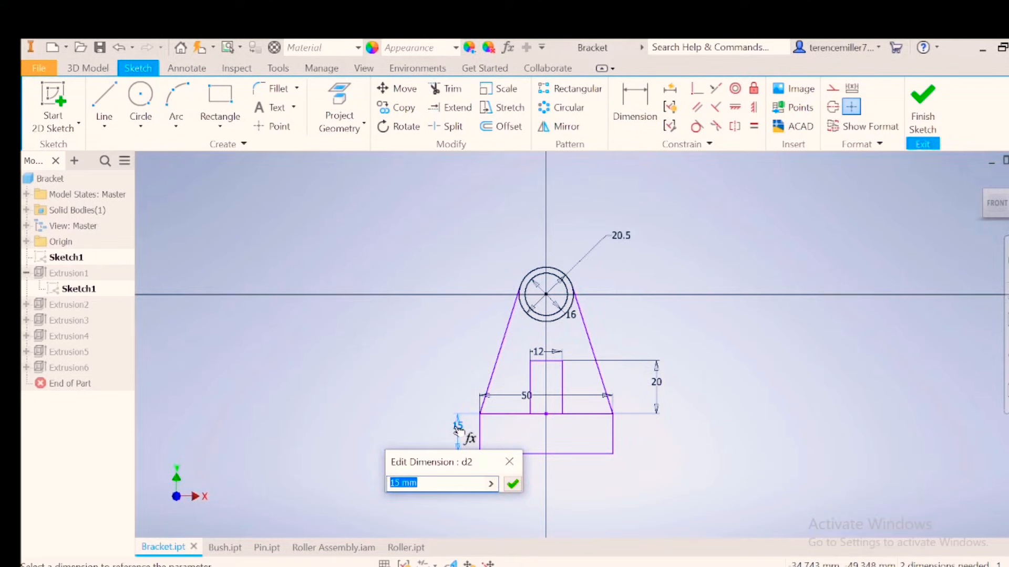
pyautogui.write('8')
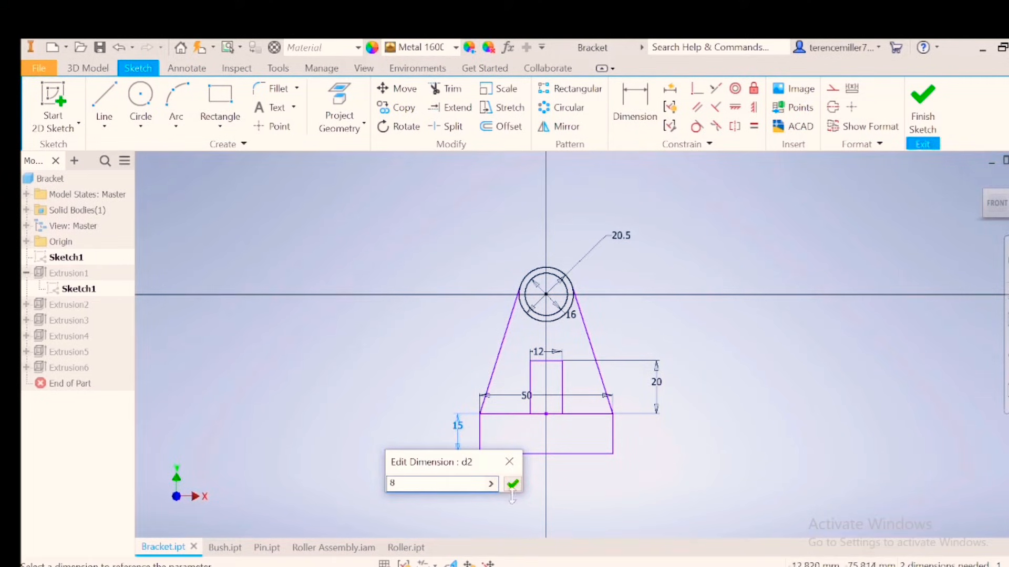
pyautogui.click(512, 484)
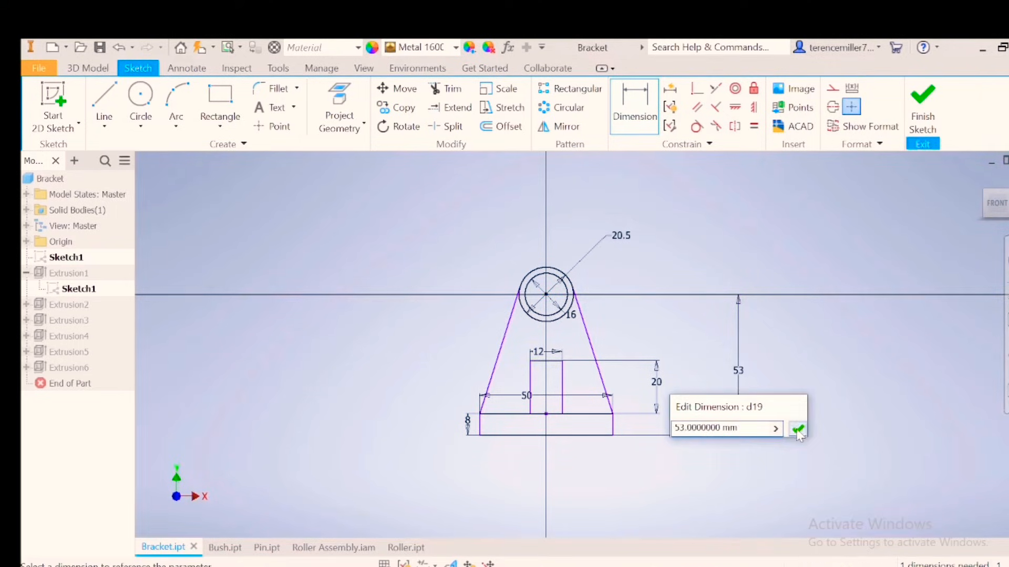
pyautogui.click(796, 430)
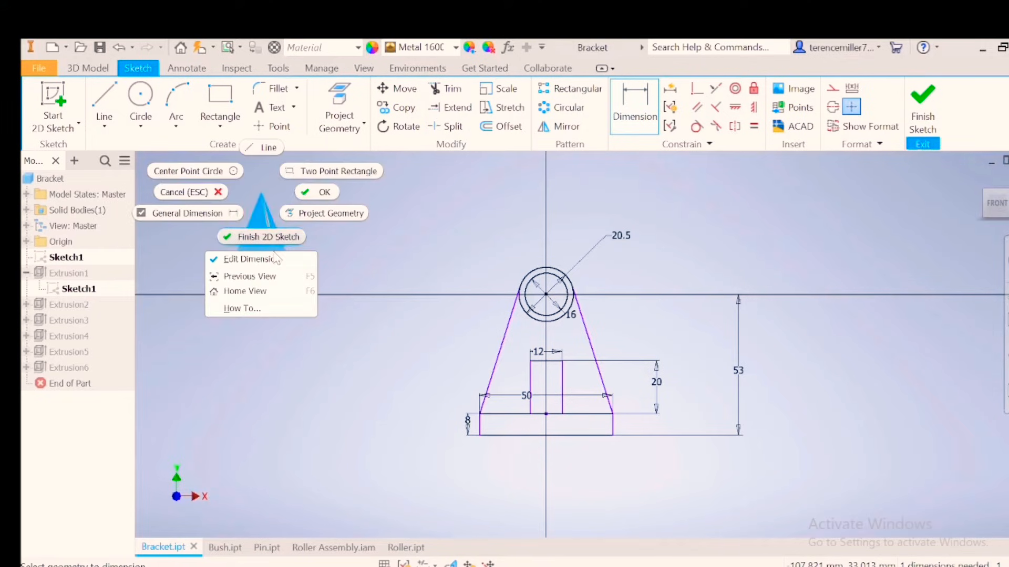
pyautogui.click(267, 237)
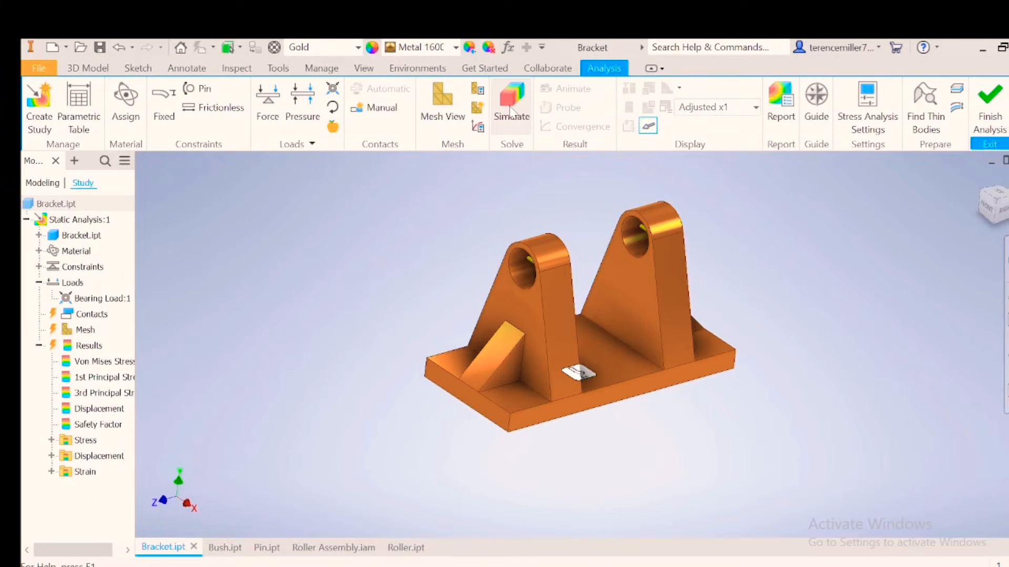
# Rerun the stress simulation on the thinned bracket and dismiss the progress dialog.
pyautogui.click(511, 100)
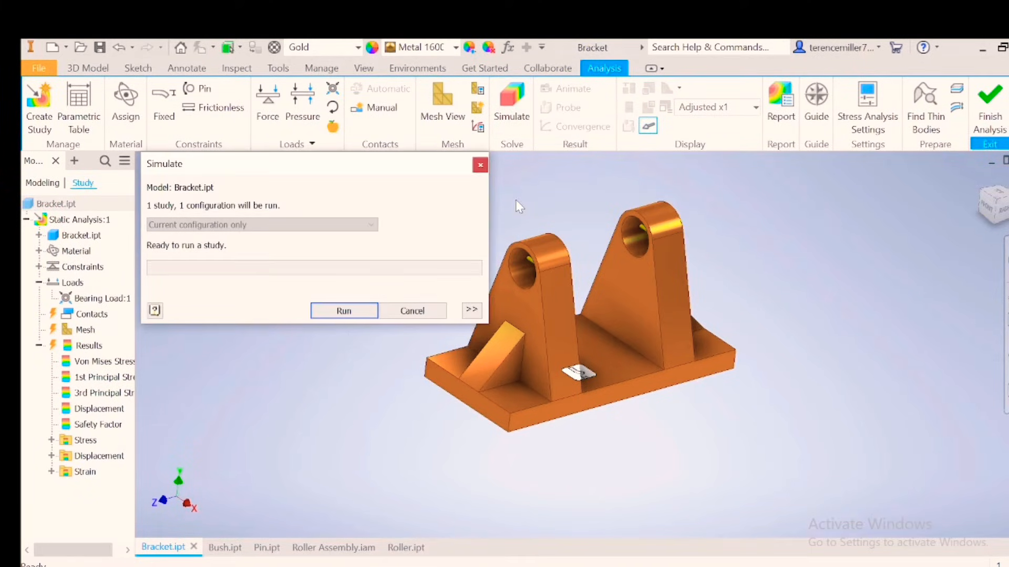
pyautogui.moveTo(403, 282)
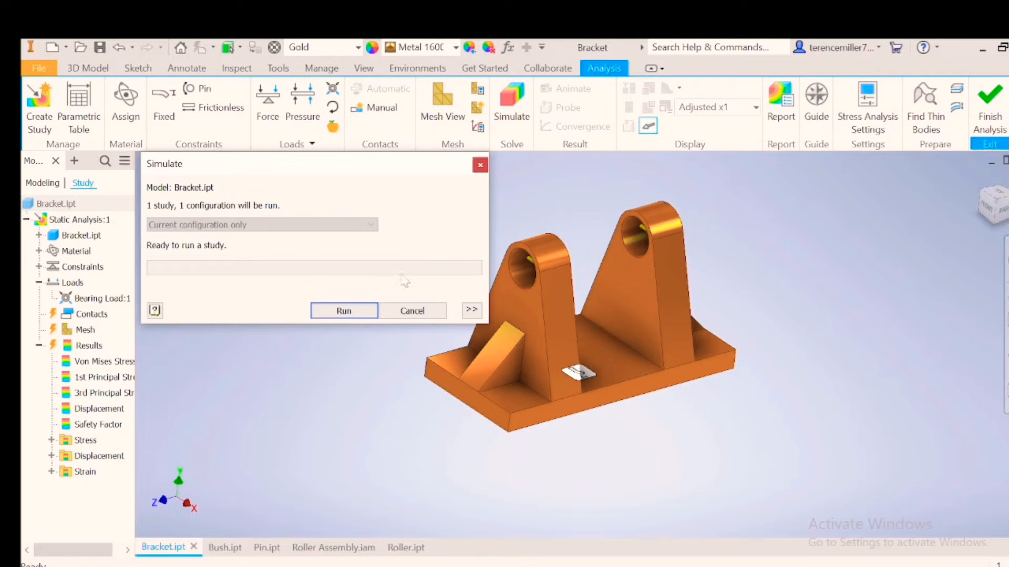
pyautogui.click(344, 311)
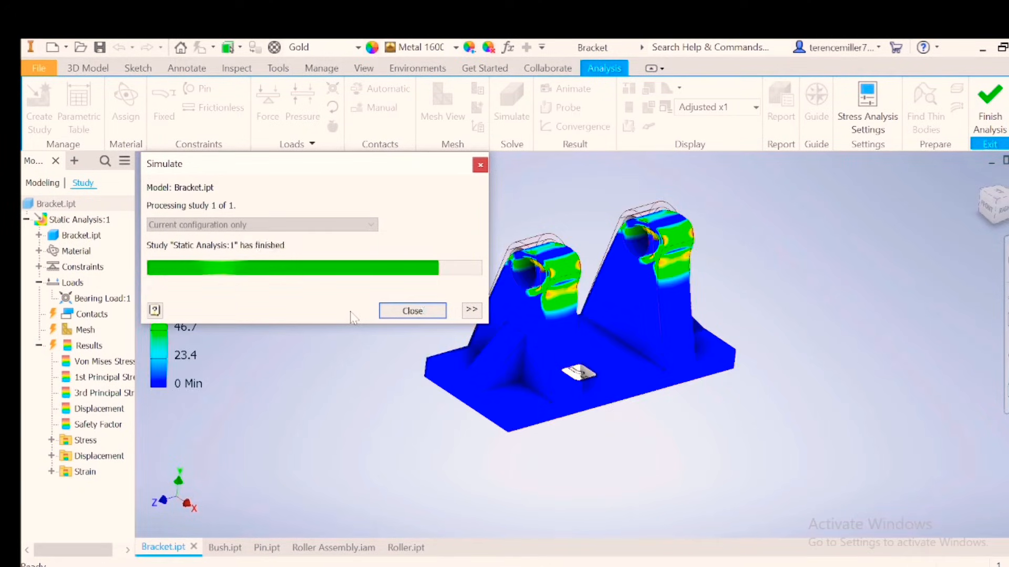
pyautogui.click(411, 311)
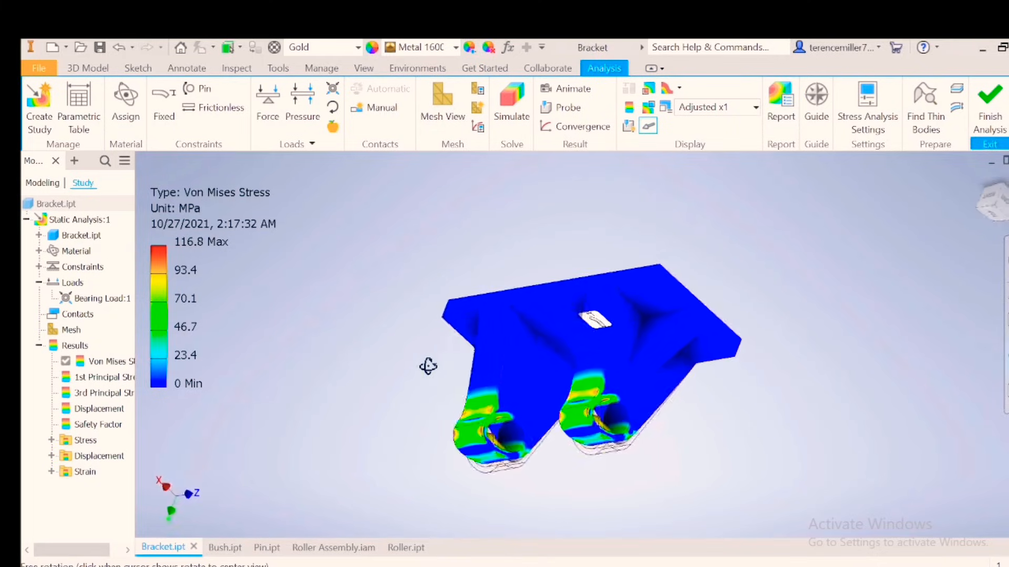
# Orbit to inspect von Mises stress (116.8 MPa peak) around the lugs, then exit analysis.
pyautogui.moveTo(428, 366); pyautogui.dragTo(496, 238)
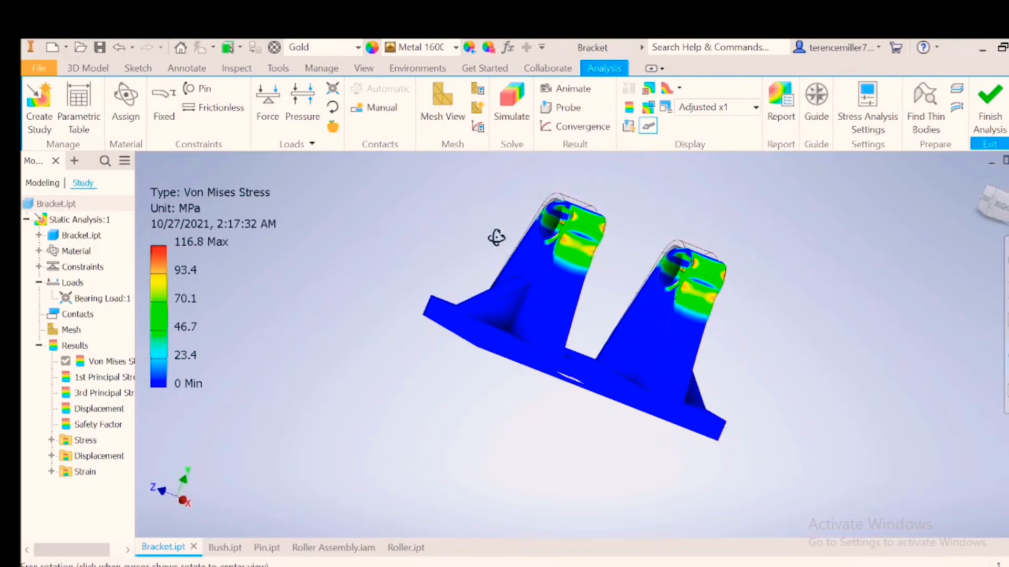
pyautogui.moveTo(496, 237); pyautogui.dragTo(489, 284)
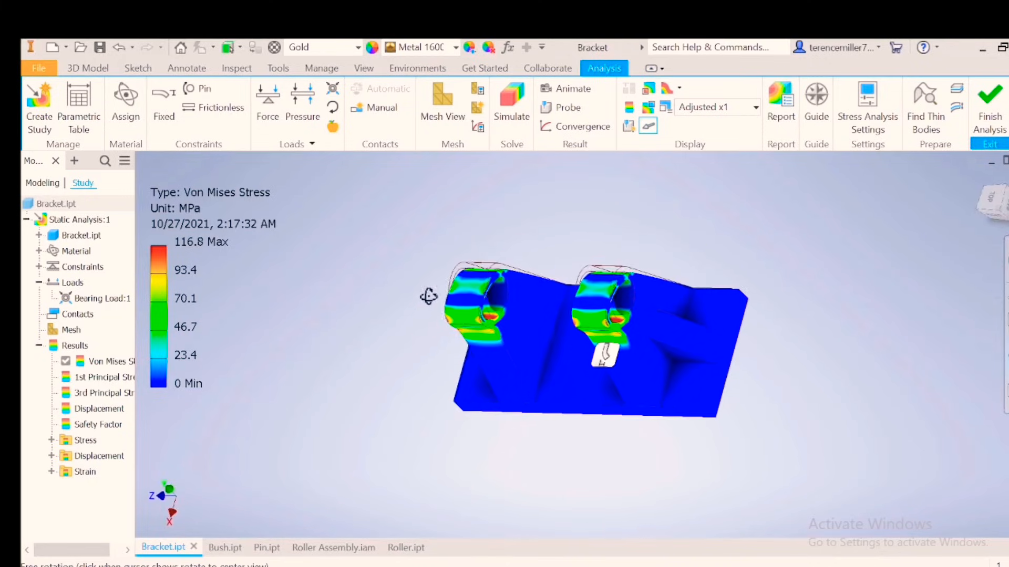
pyautogui.moveTo(428, 296); pyautogui.dragTo(422, 241)
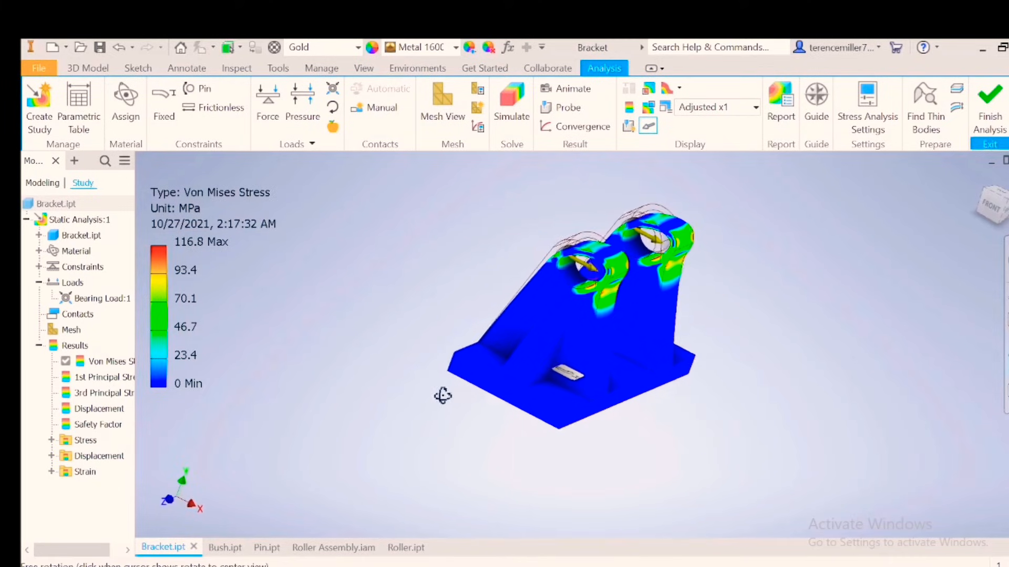
pyautogui.moveTo(442, 396); pyautogui.dragTo(620, 444)
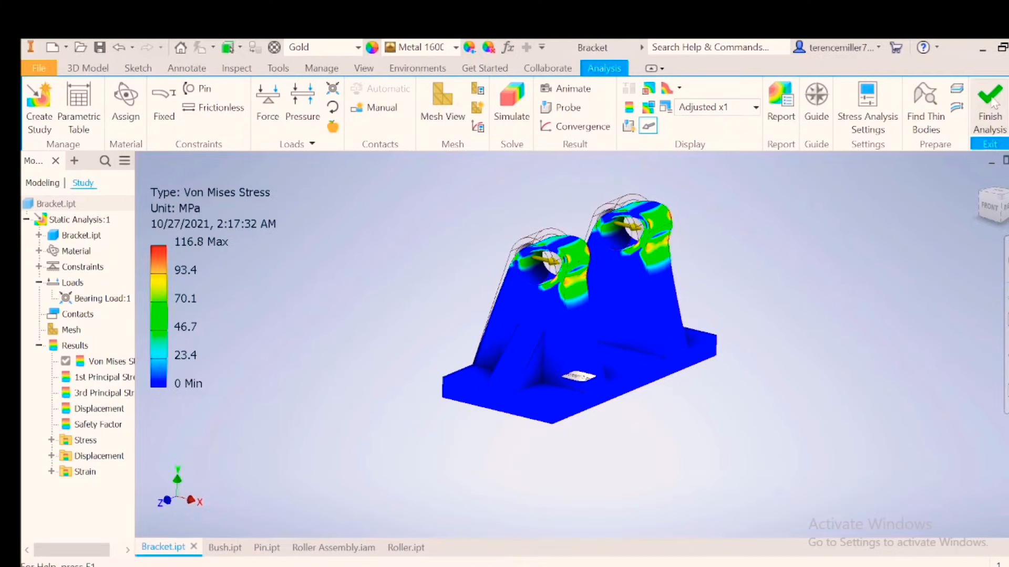
pyautogui.click(989, 106)
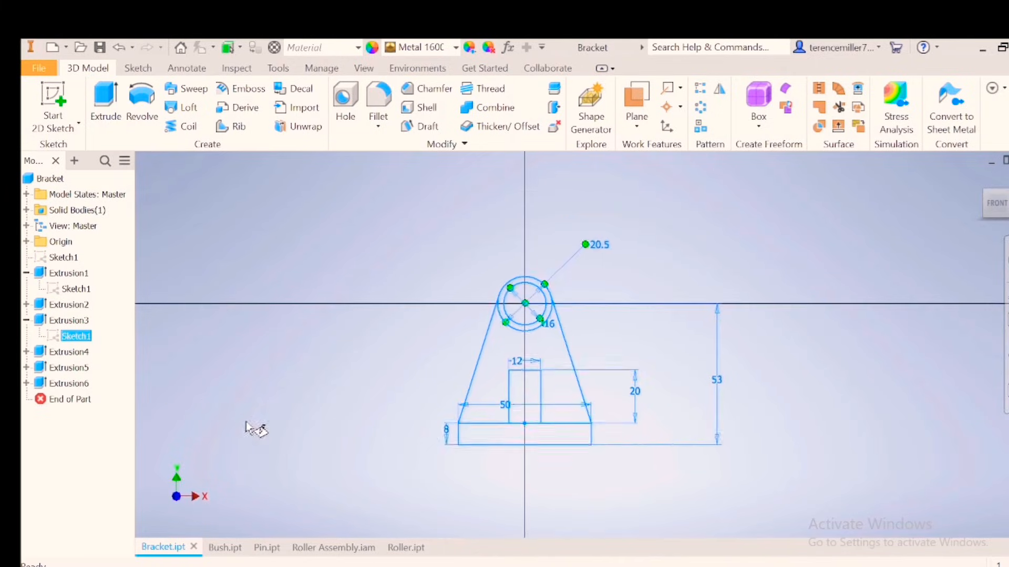
# Delete the 12 by 20 rectangle from the lug sketch and finish the sketch.
pyautogui.click(138, 68)
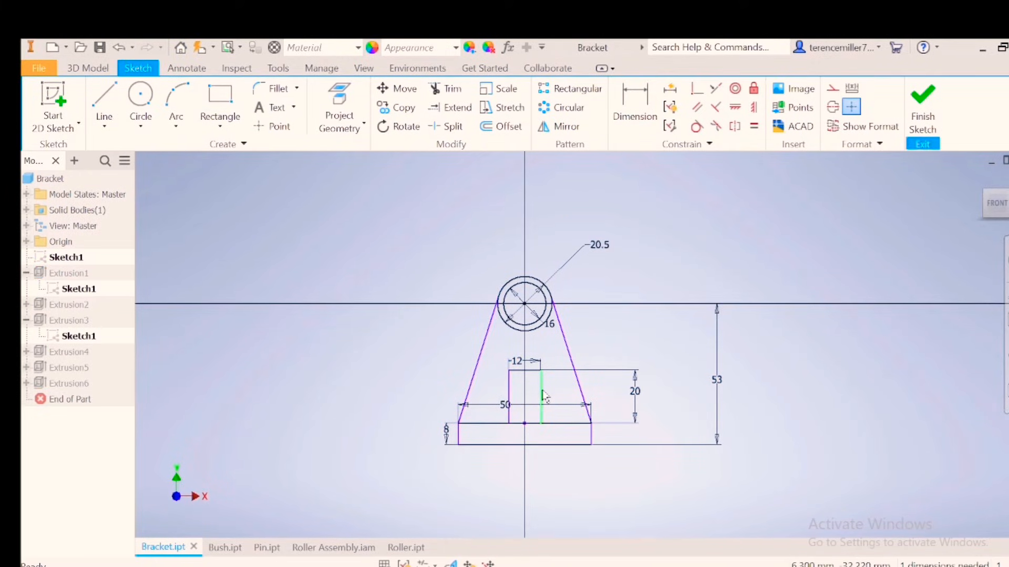
pyautogui.moveTo(544, 396)
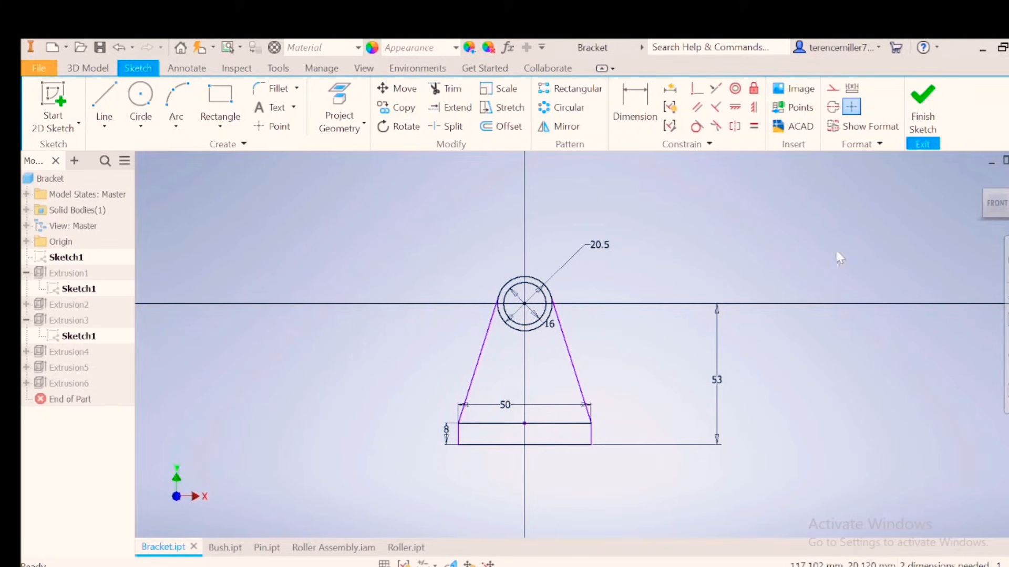
pyautogui.click(922, 106)
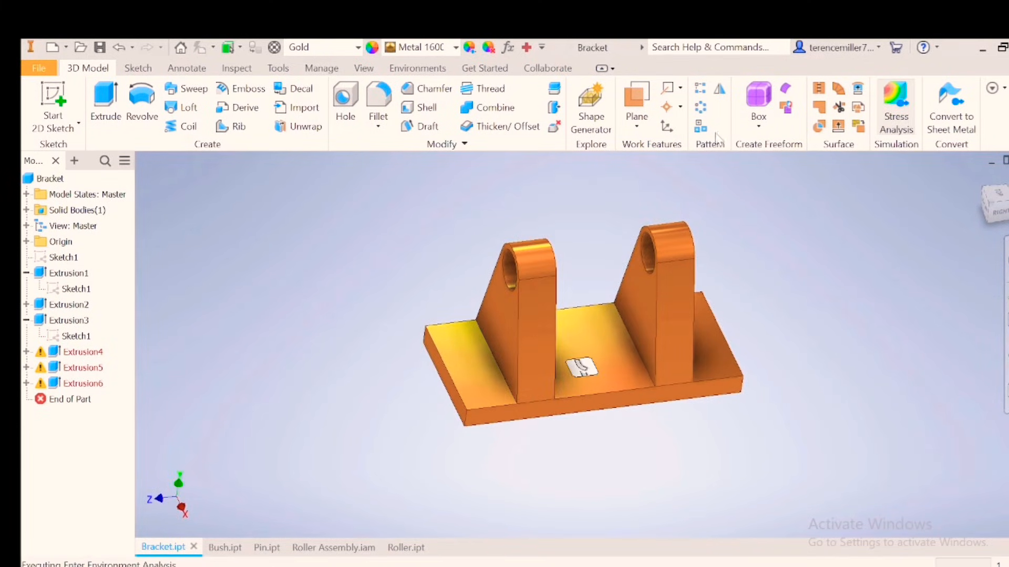
# Simulate the lightened bracket, review the 117.8 MPa von Mises peak, then exit analysis.
pyautogui.click(511, 102)
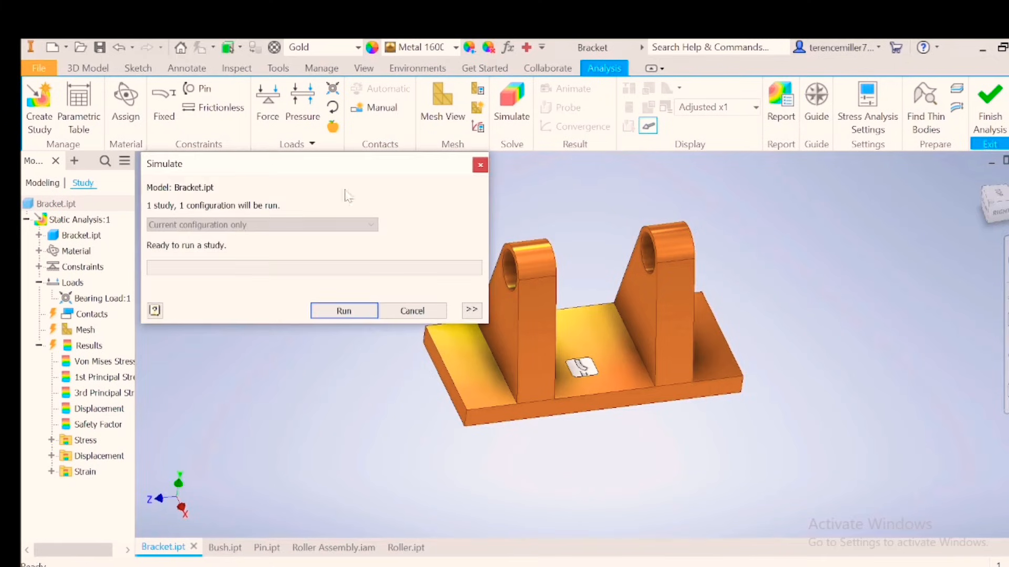
pyautogui.click(344, 311)
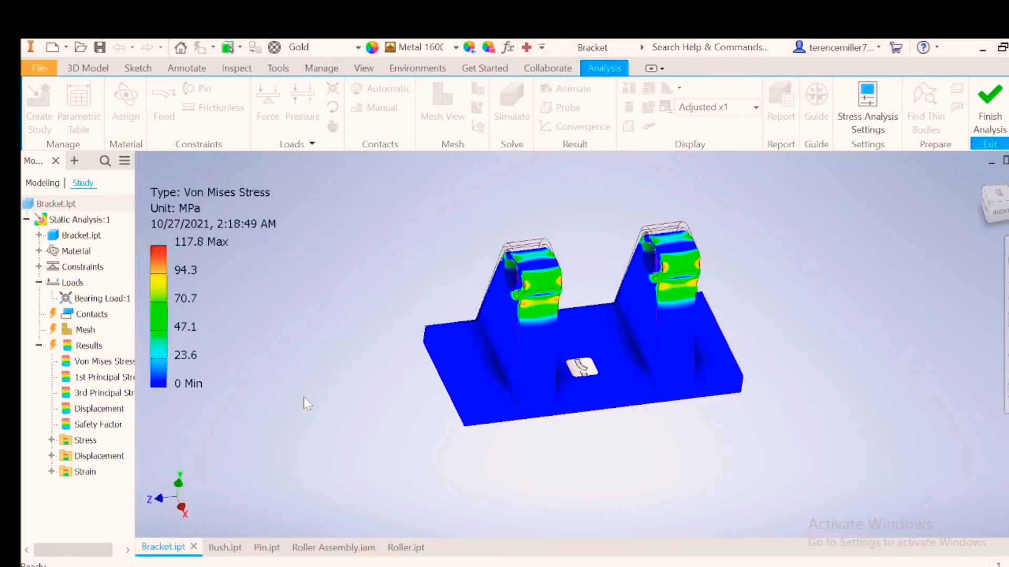
pyautogui.click(98, 424)
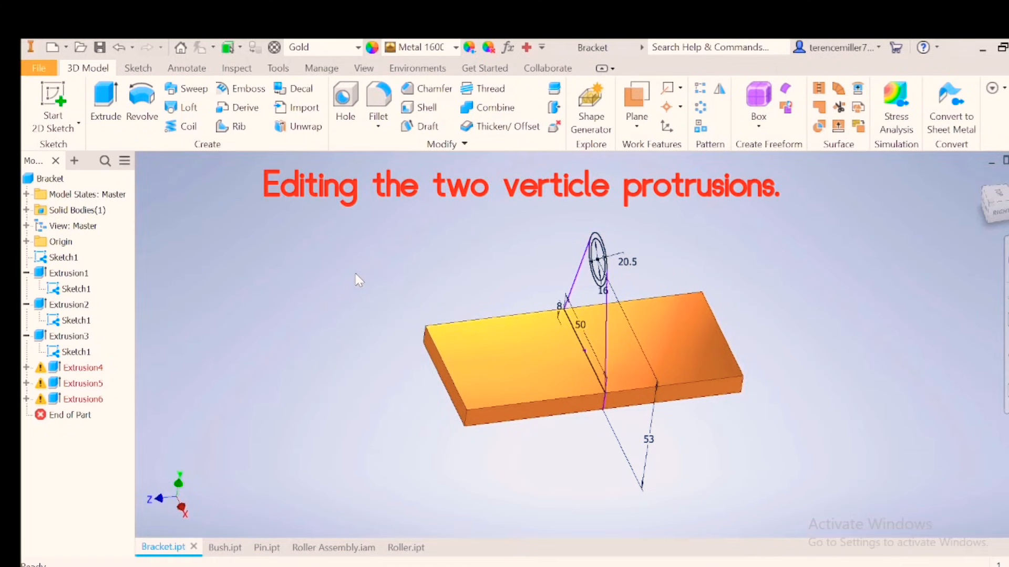
# Extrude Sketch1's two lug profiles symmetrically to 60 mm, after abandoning a first attempt.
pyautogui.click(105, 103)
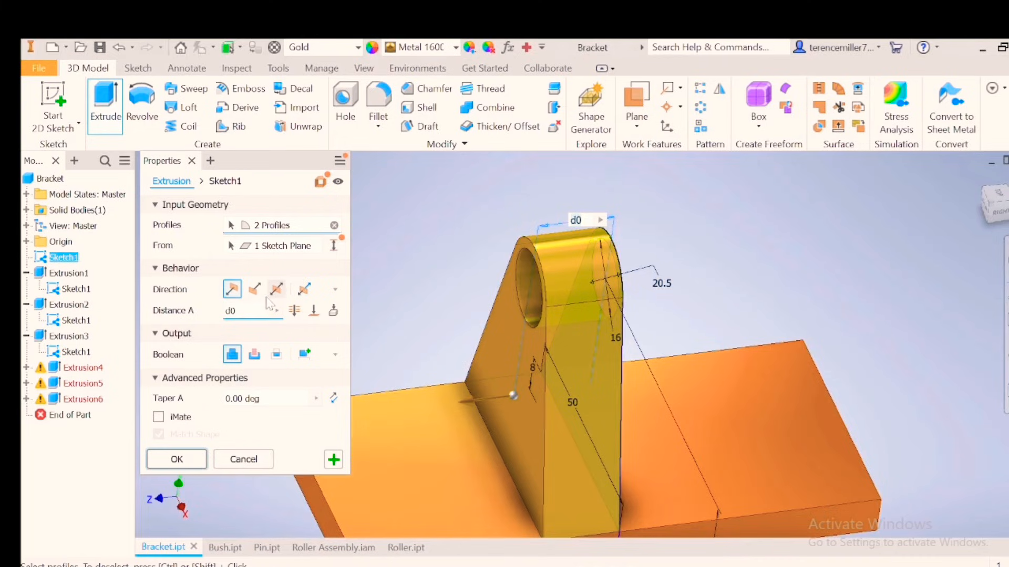
pyautogui.click(277, 290)
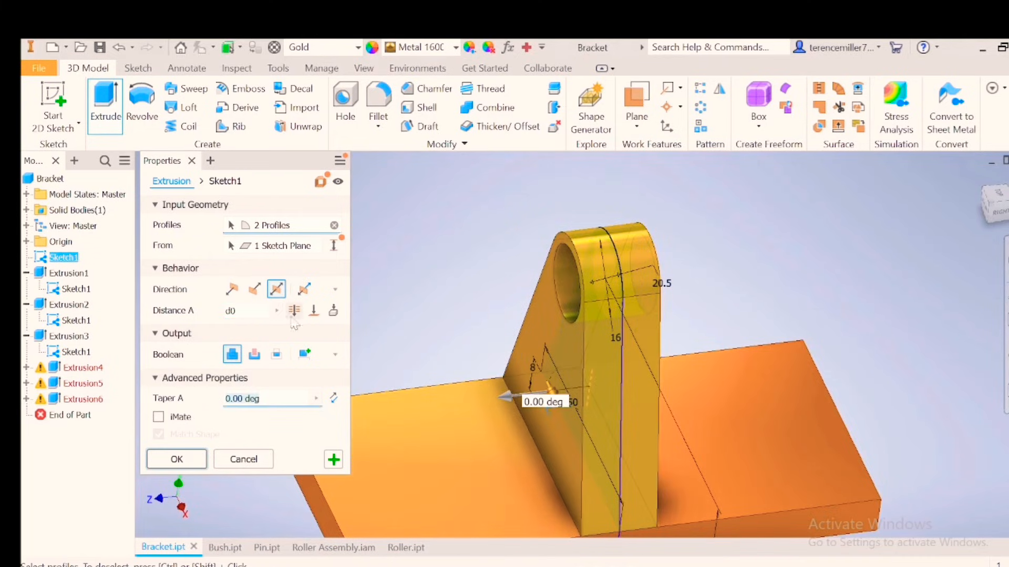
pyautogui.click(232, 354)
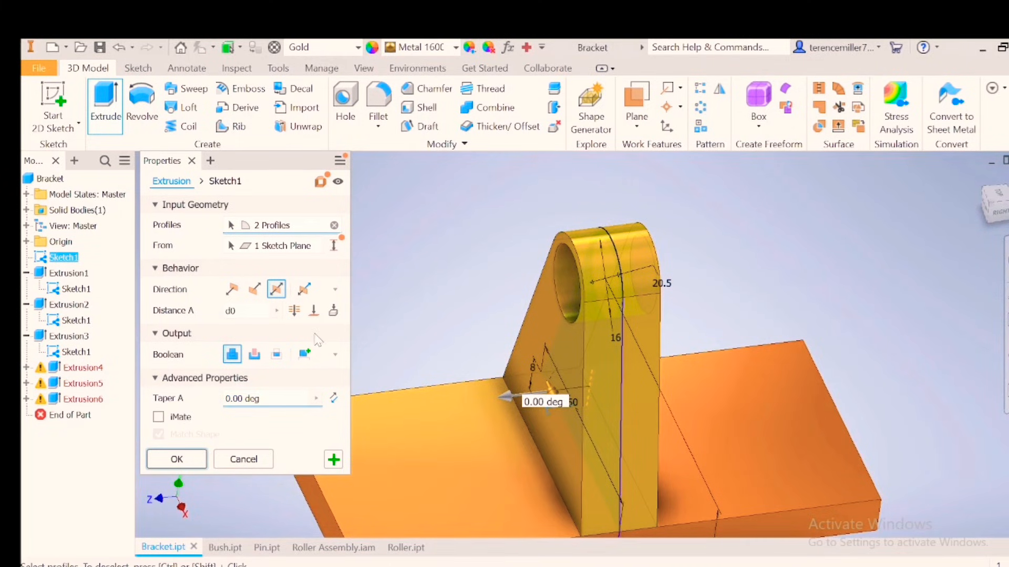
pyautogui.click(177, 459)
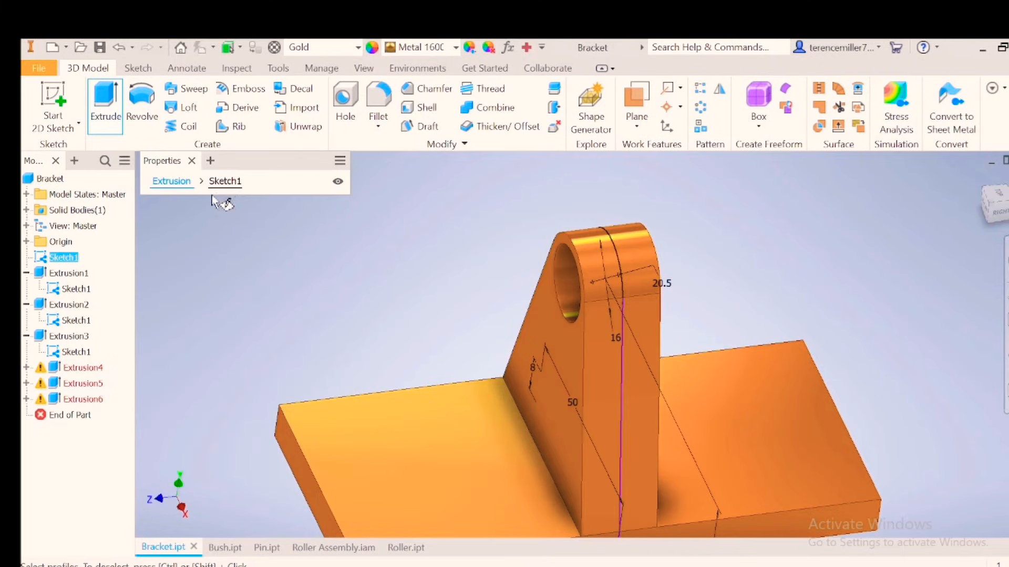
pyautogui.click(104, 100)
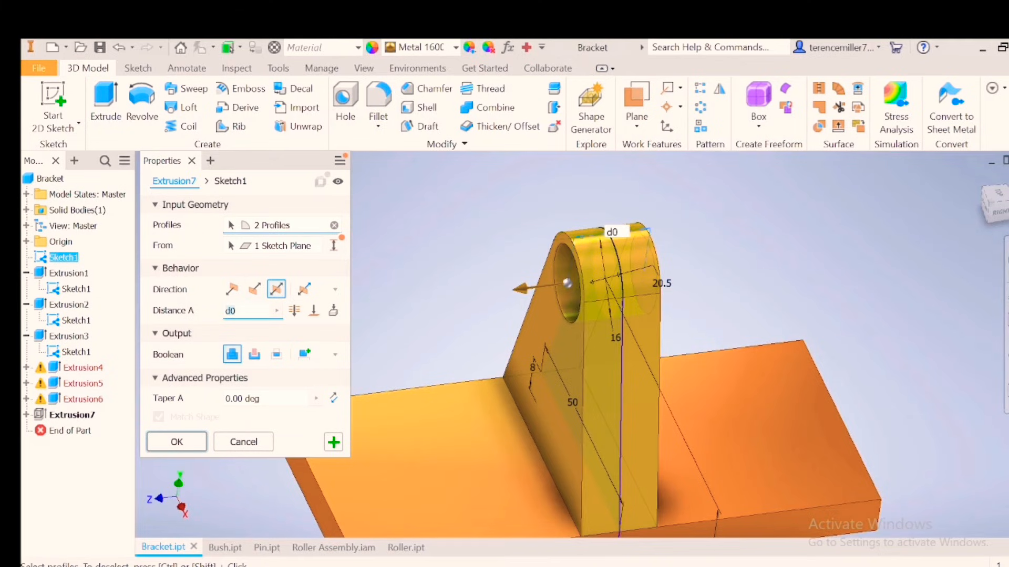
pyautogui.write('70')
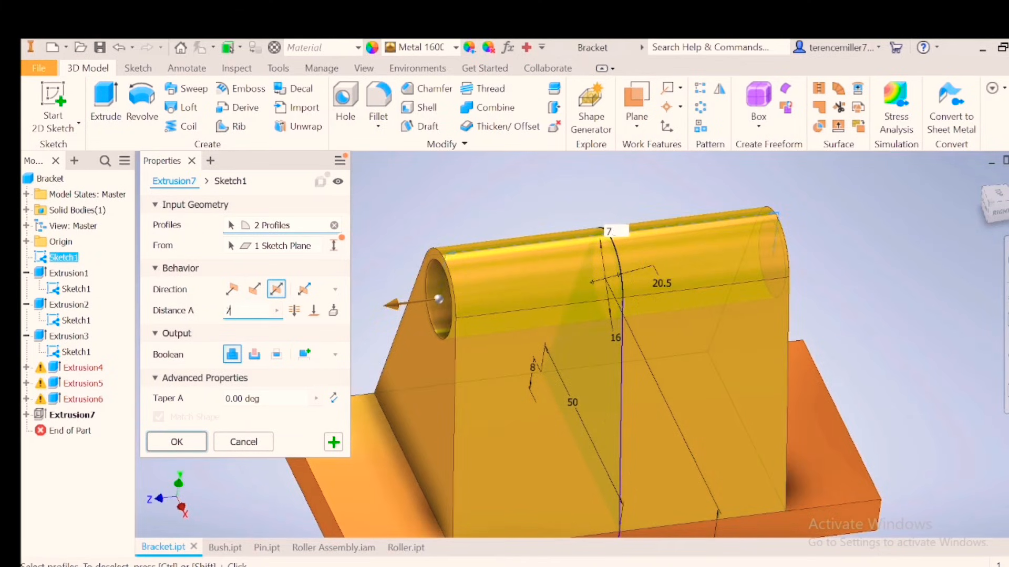
pyautogui.write('60')
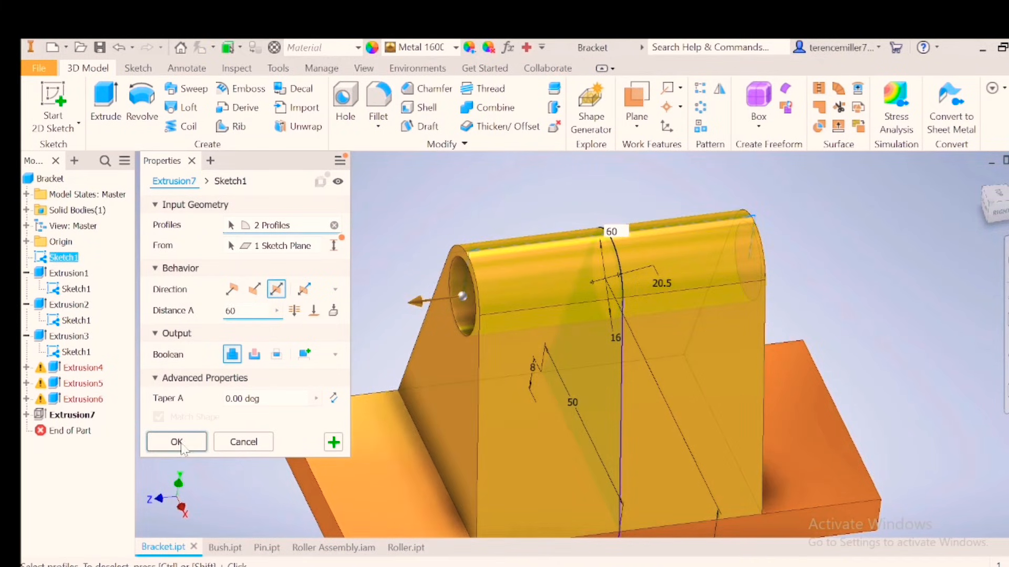
pyautogui.click(176, 442)
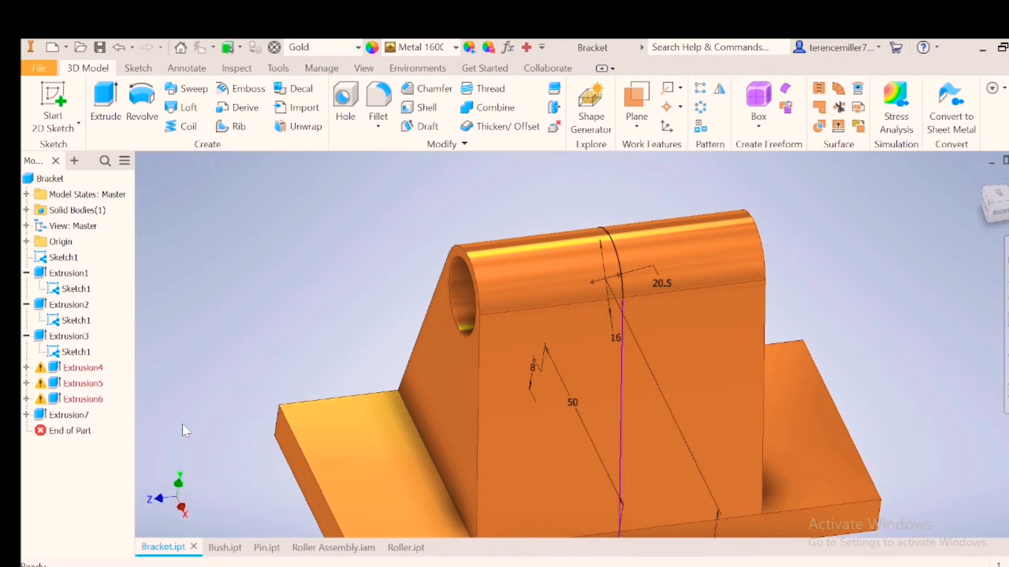
# Cut a 40 mm symmetric extrusion through the lug centre, leaving twin lugs.
pyautogui.click(105, 103)
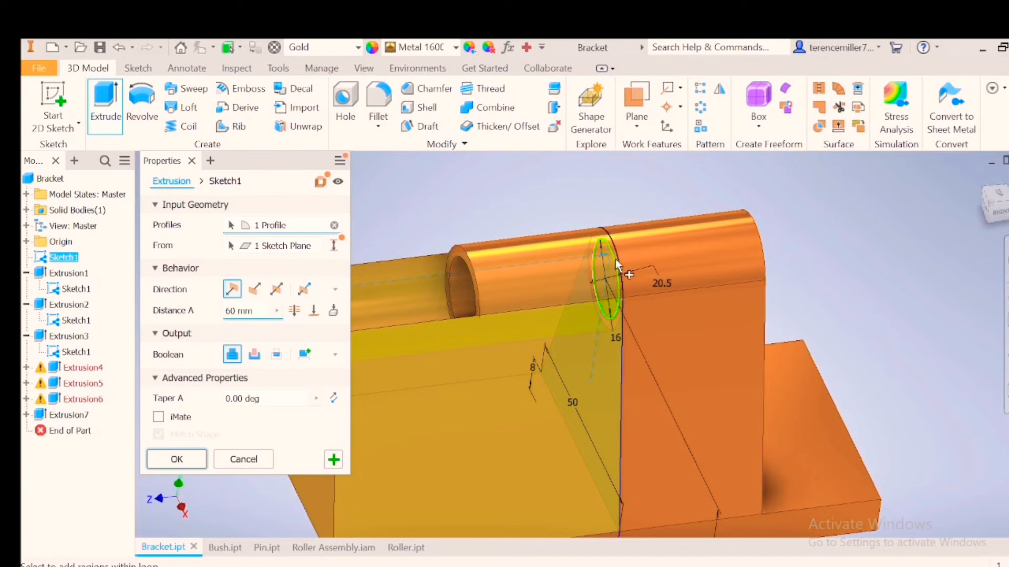
pyautogui.click(608, 270)
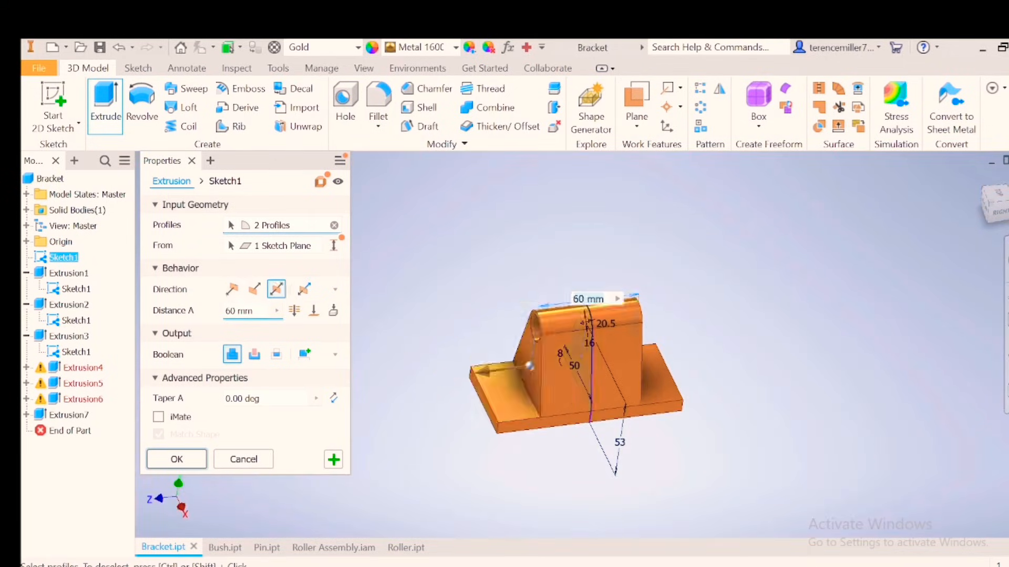
pyautogui.write('40')
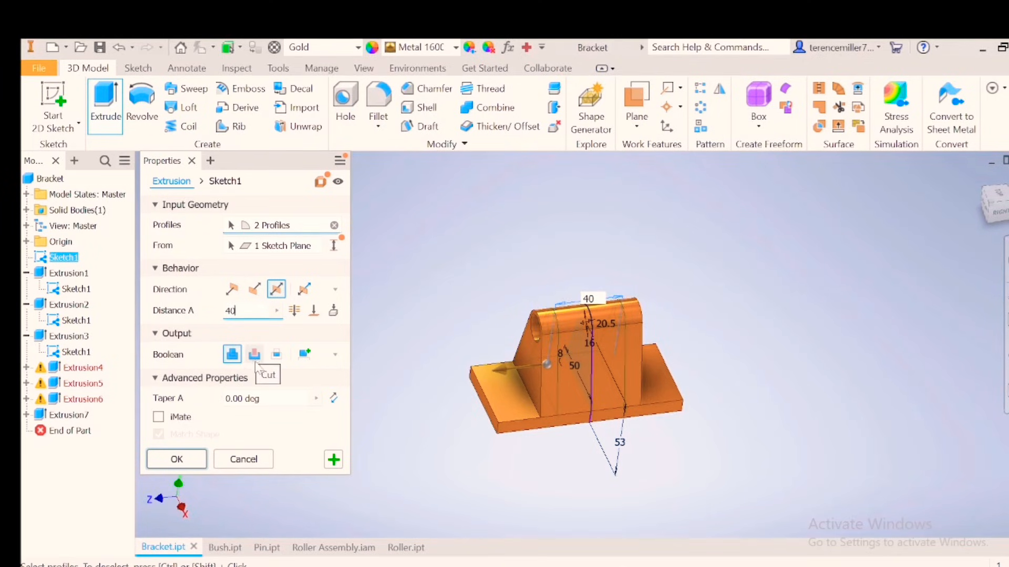
pyautogui.click(253, 353)
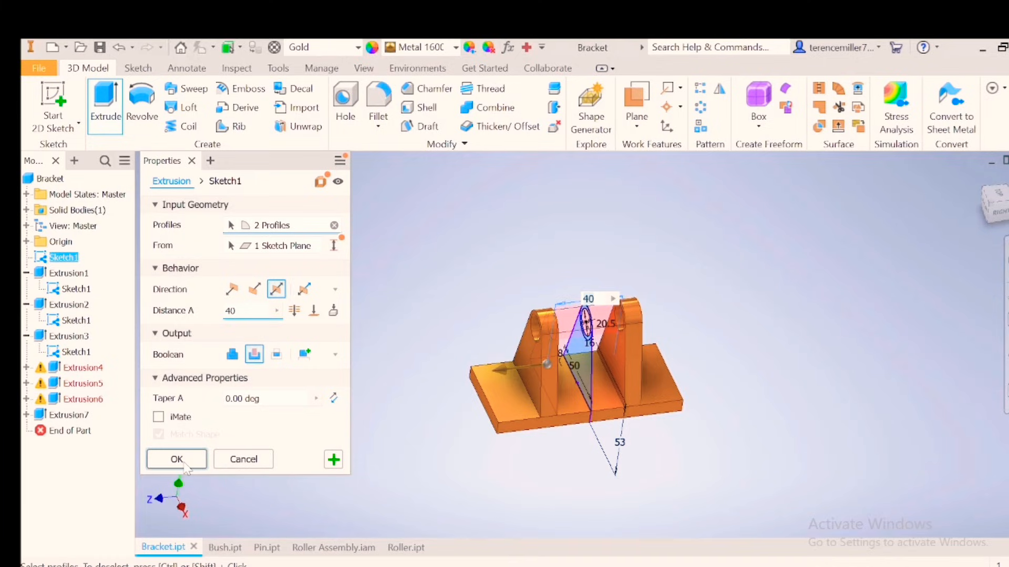
pyautogui.click(177, 459)
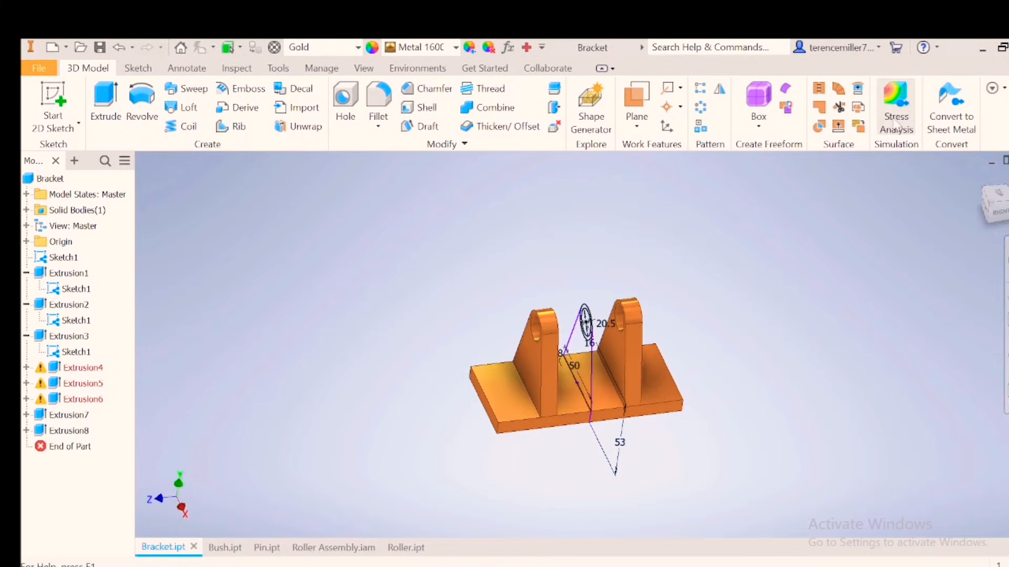
# Reopen the twin-lug bracket's stress study and cancel the run blocked by an invalid bearing load.
pyautogui.click(895, 107)
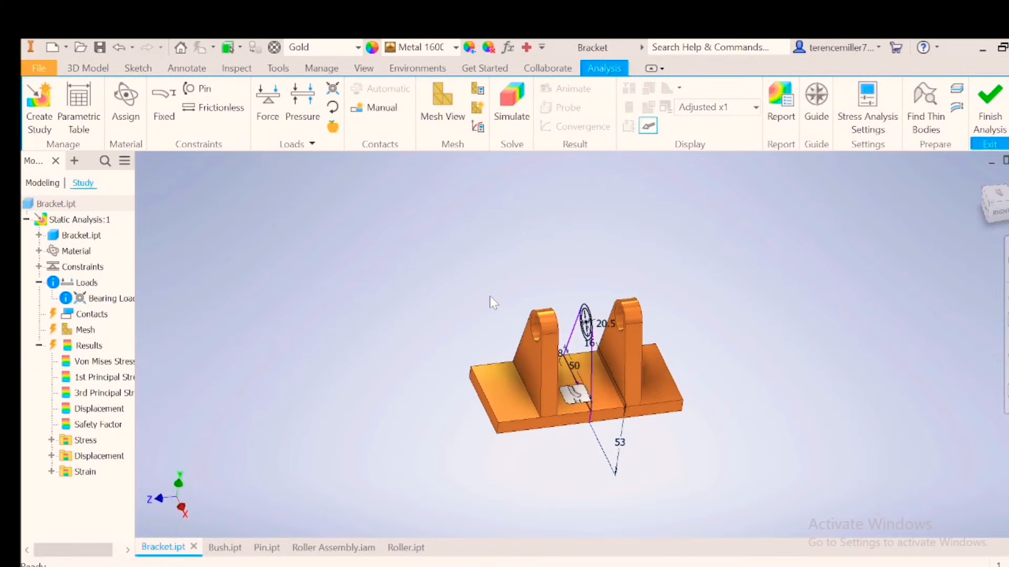
pyautogui.click(99, 424)
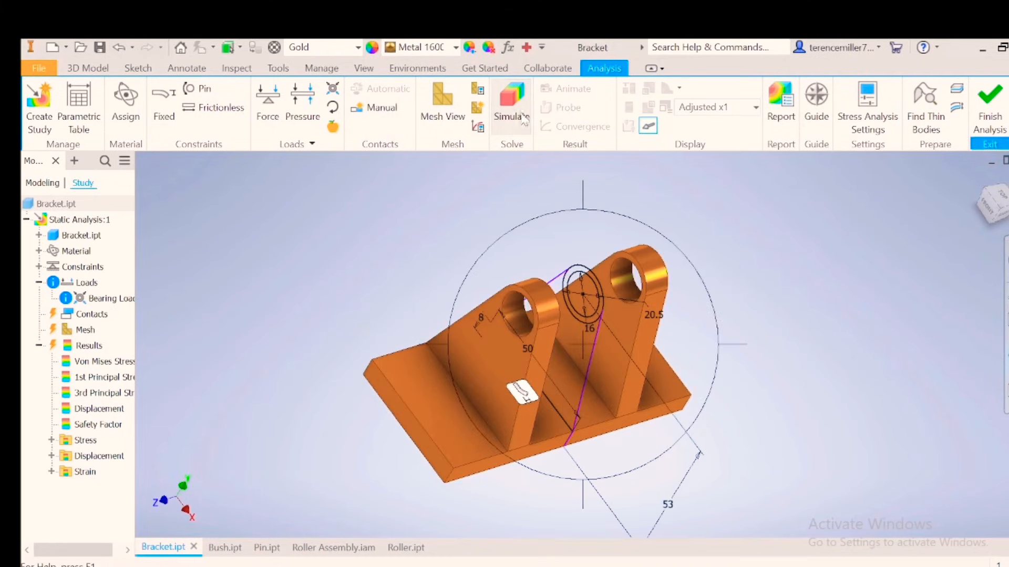
pyautogui.click(510, 97)
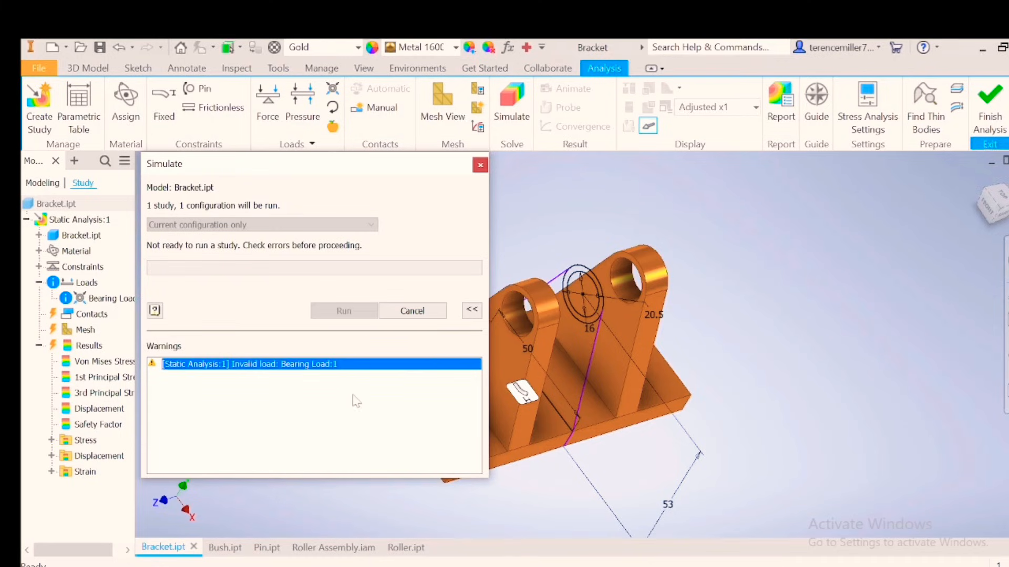
pyautogui.moveTo(582, 341)
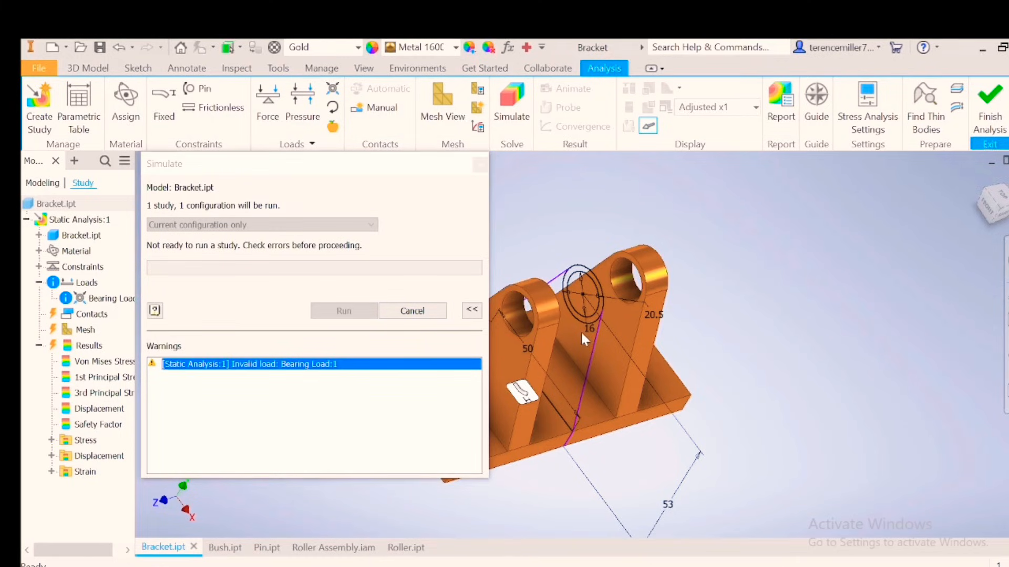
pyautogui.moveTo(344, 305)
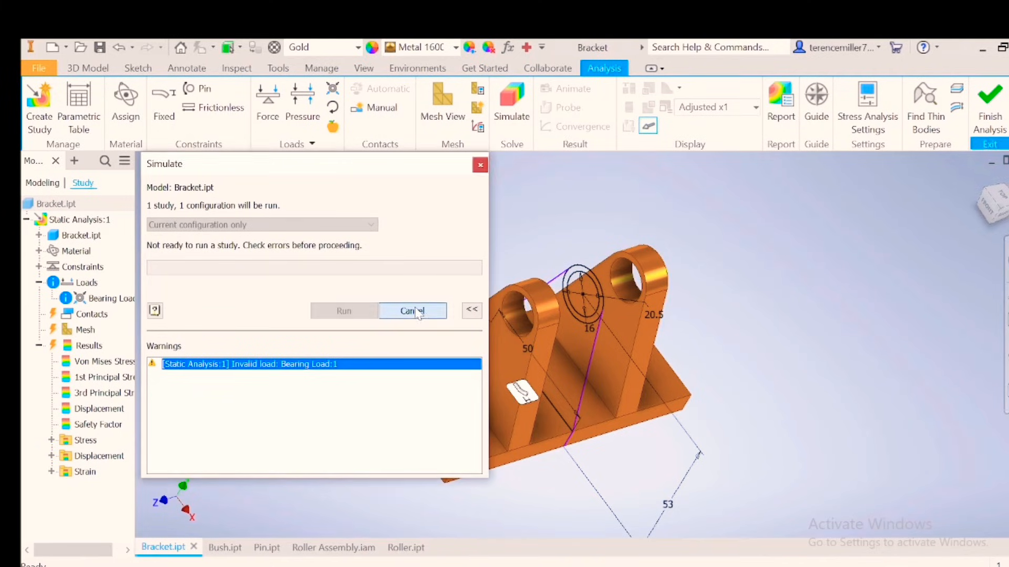
pyautogui.click(412, 311)
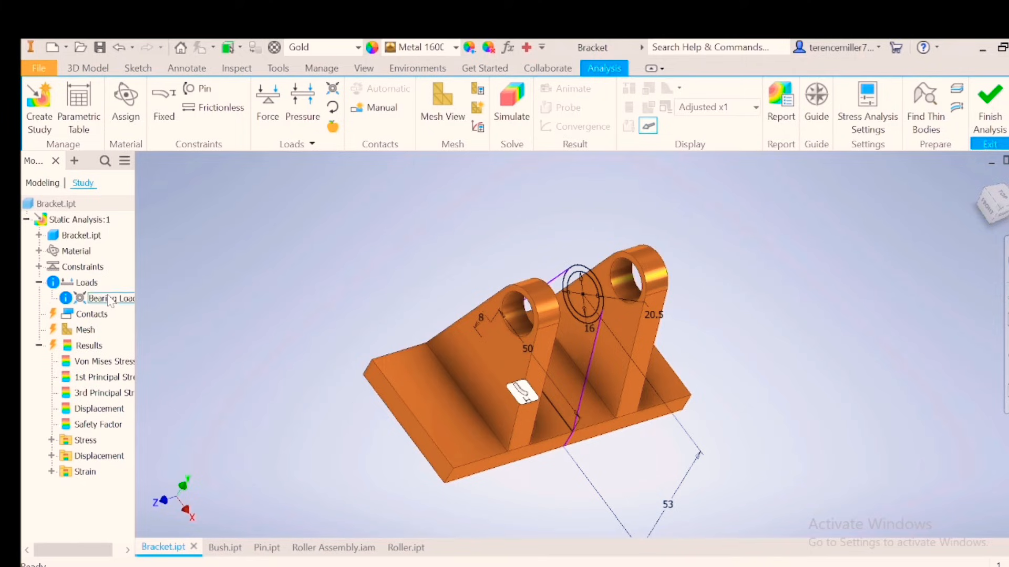
# Apply a 5000 N X-component bearing load to both lug hole faces.
pyautogui.click(110, 299)
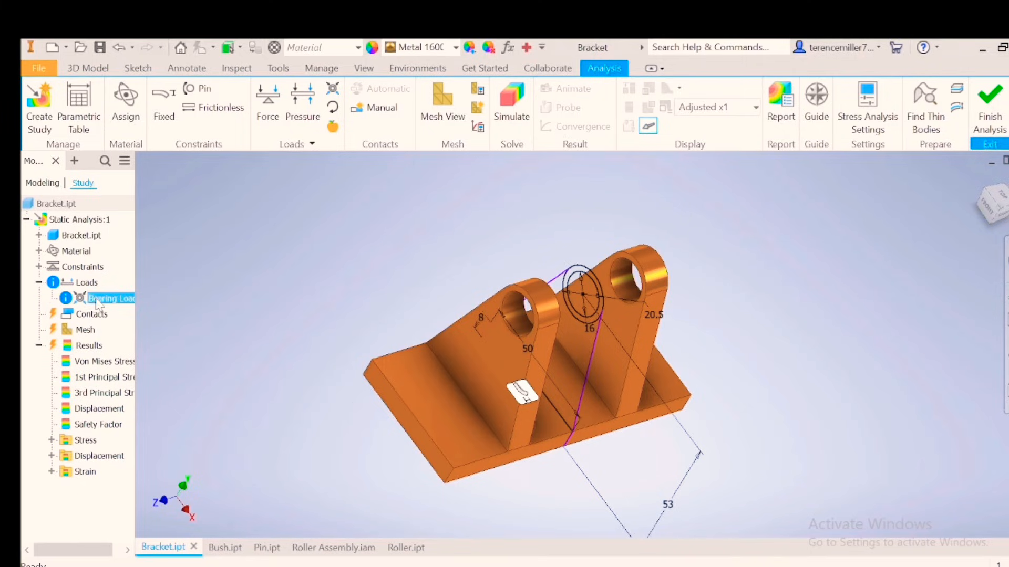
pyautogui.rightClick(109, 298)
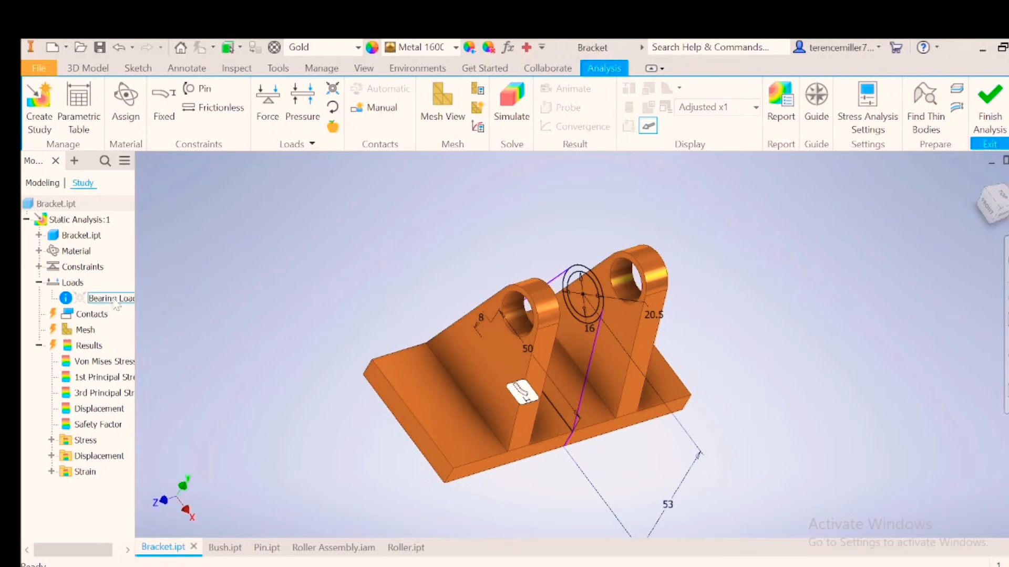
pyautogui.click(267, 103)
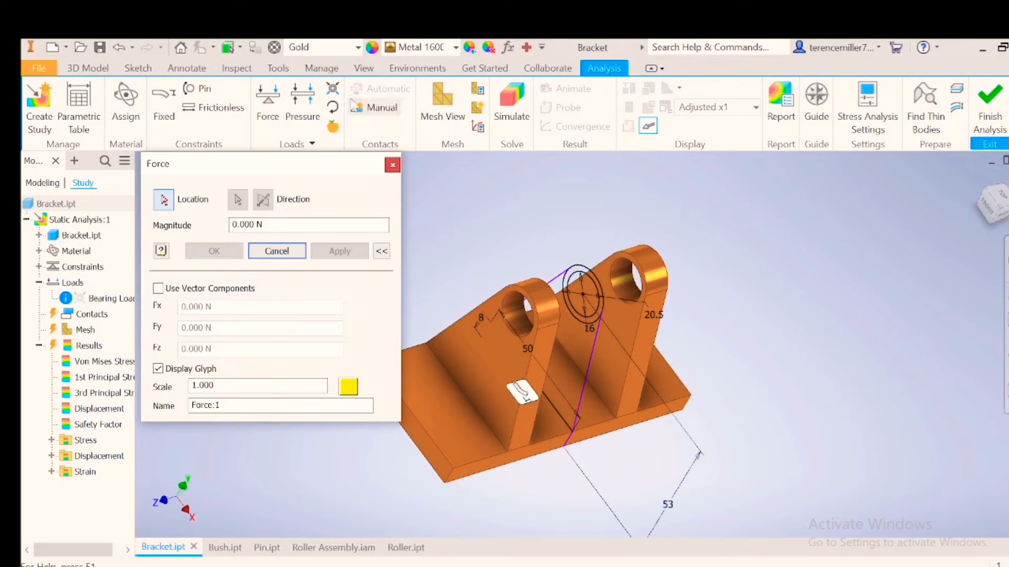
pyautogui.click(540, 306)
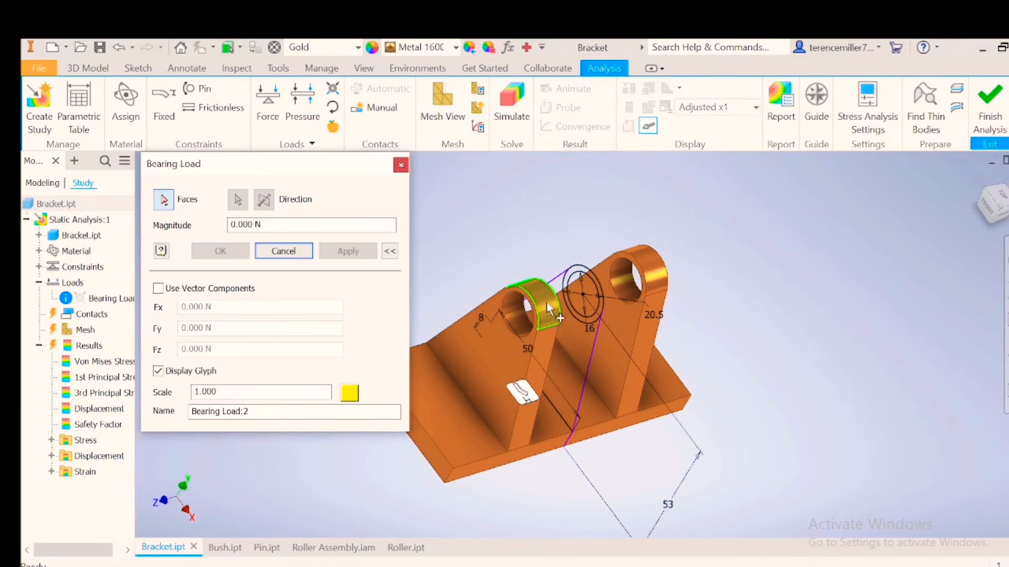
pyautogui.click(637, 290)
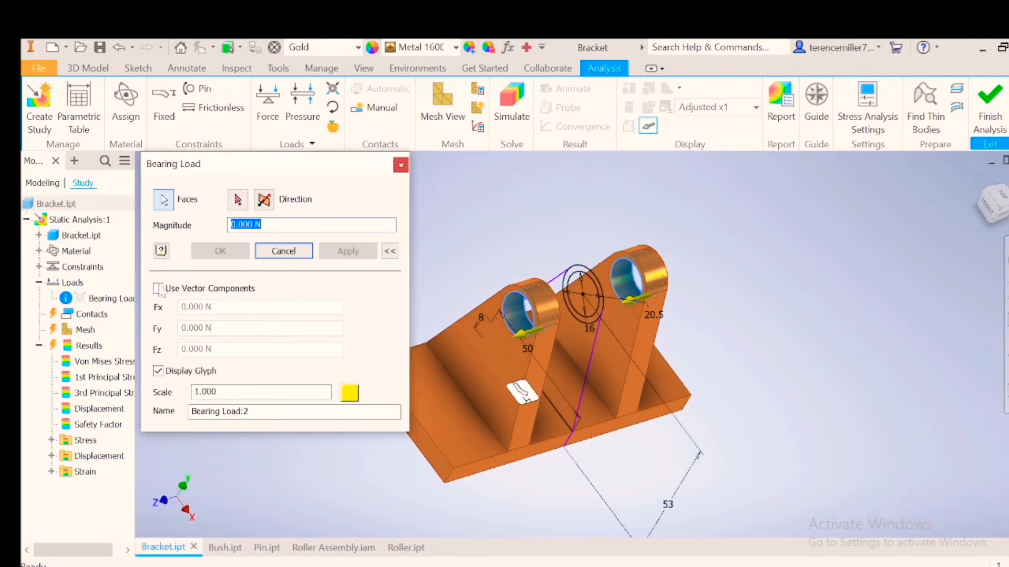
pyautogui.click(158, 289)
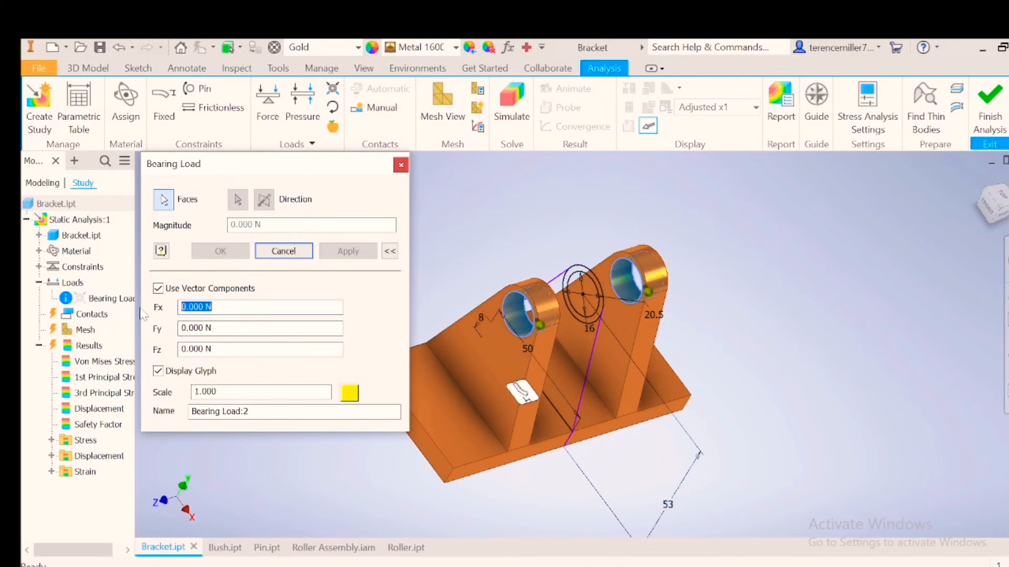
pyautogui.write('5000')
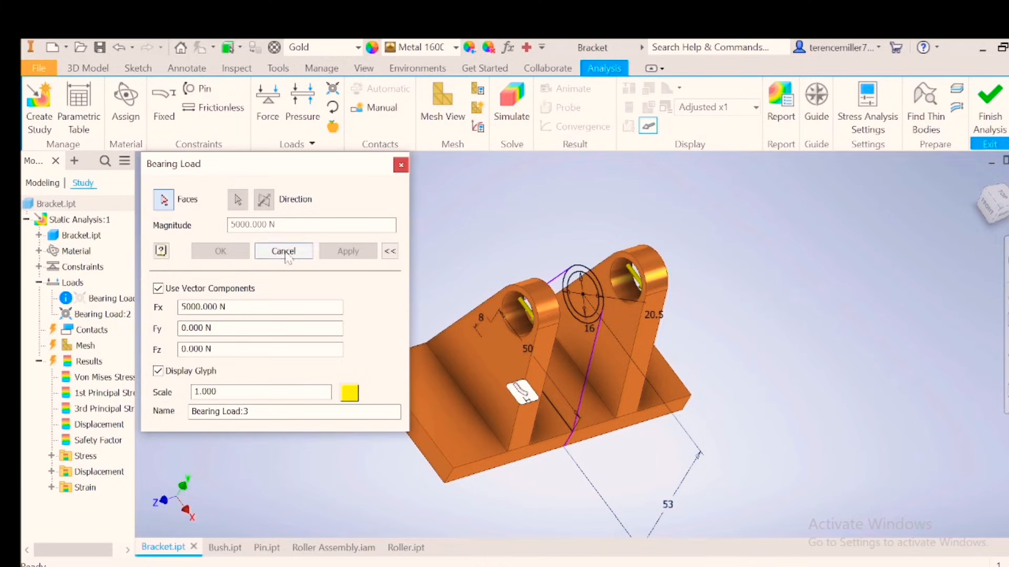
pyautogui.click(283, 251)
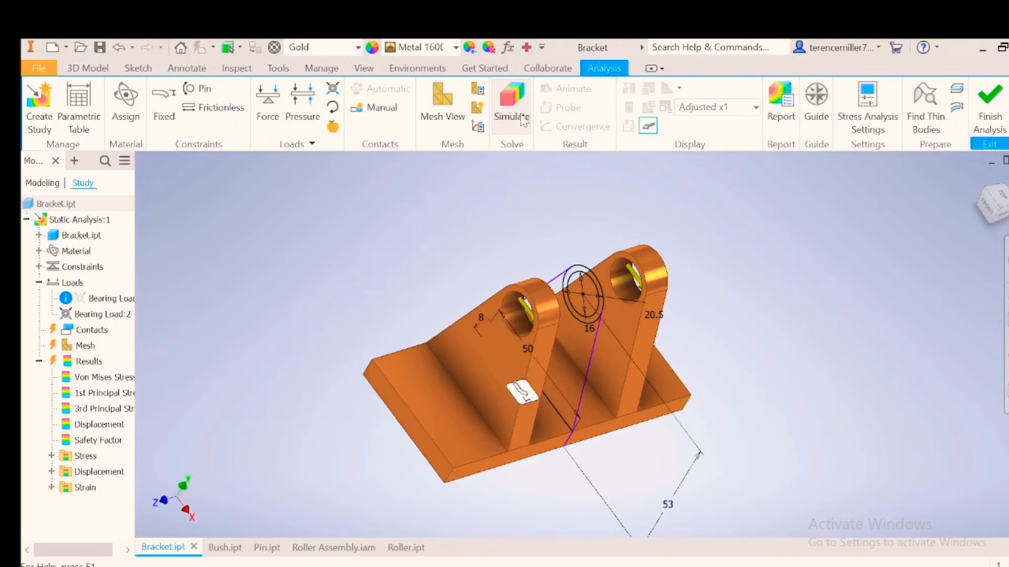
# Simulate the twin-lug bracket and view the safety factor plot, minimum 1.97.
pyautogui.click(510, 103)
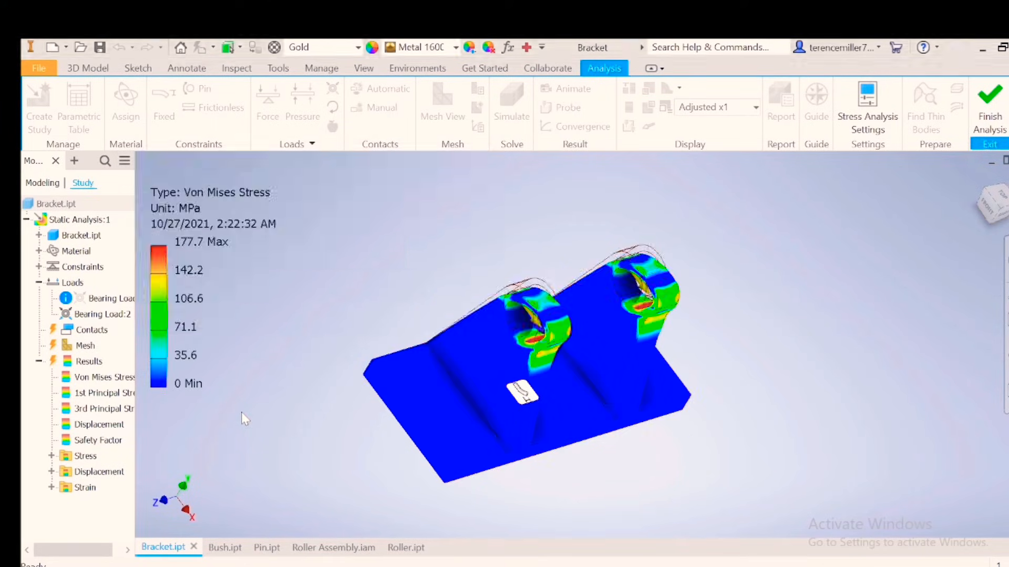
pyautogui.click(98, 440)
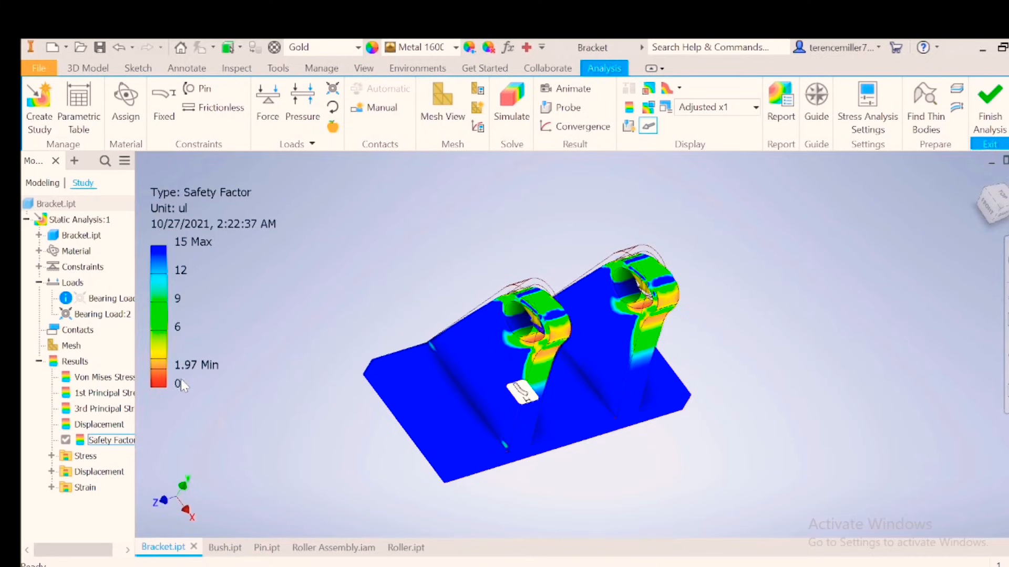
pyautogui.moveTo(232, 403)
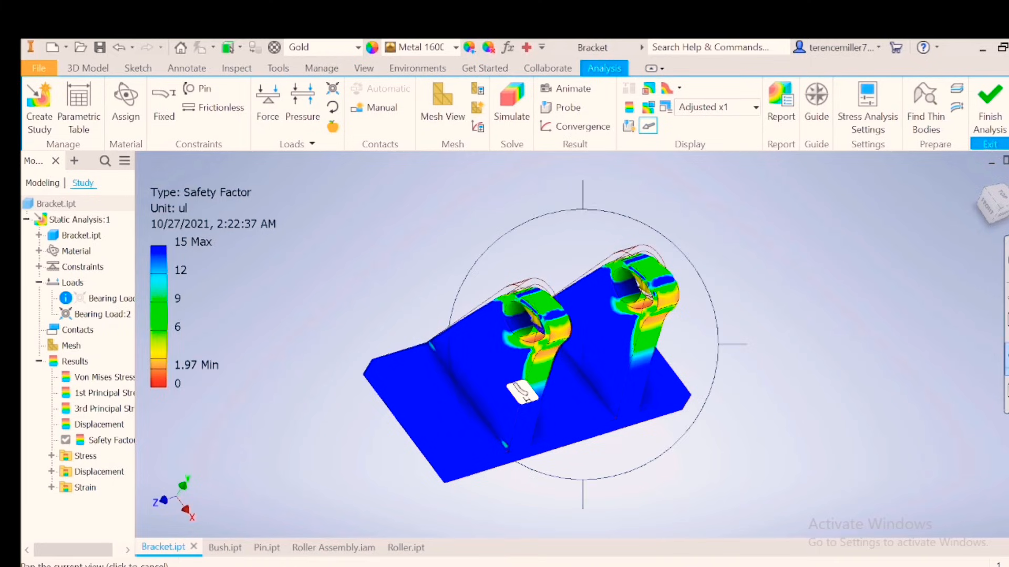
pyautogui.moveTo(527, 386); pyautogui.dragTo(447, 386)
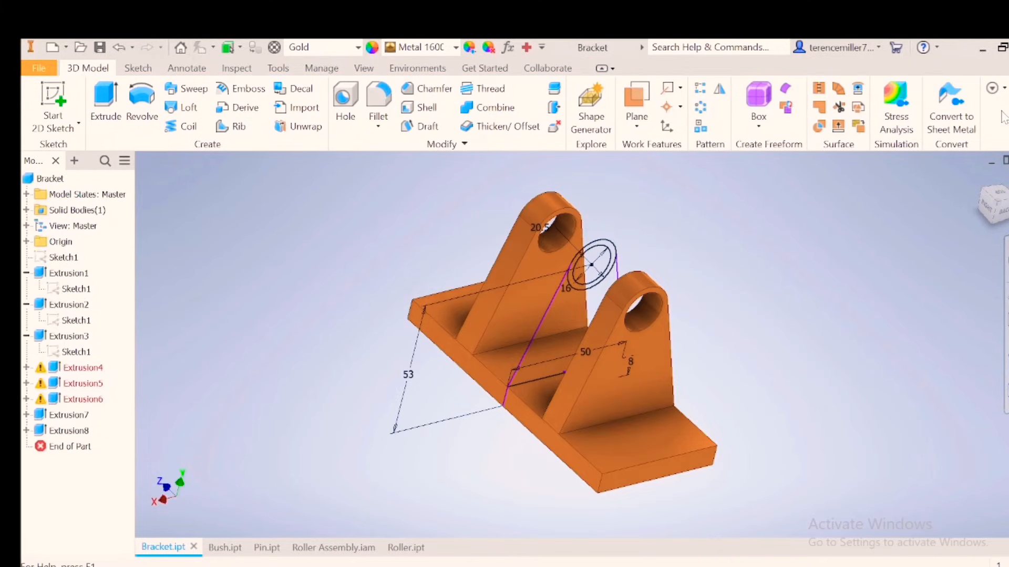
# Change Extrusion7's distance to 65 mm, after backing out of editing Extrusion3.
pyautogui.click(75, 352)
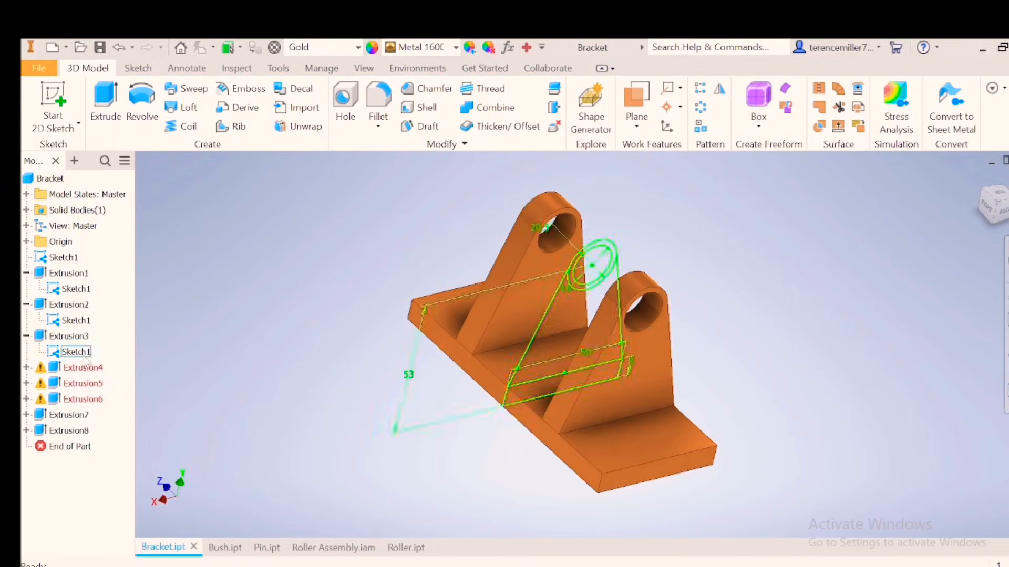
pyautogui.doubleClick(74, 351)
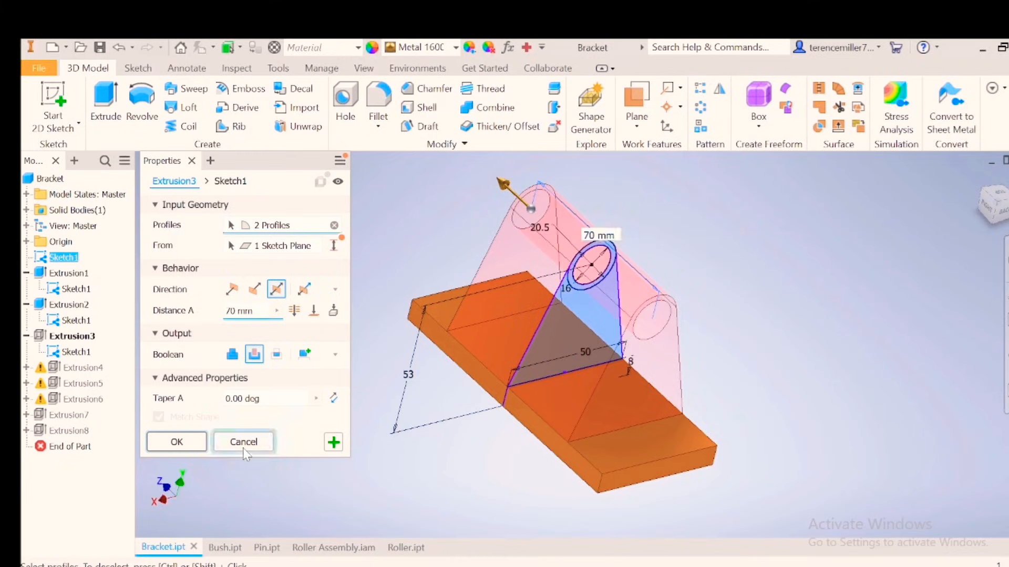
pyautogui.click(243, 442)
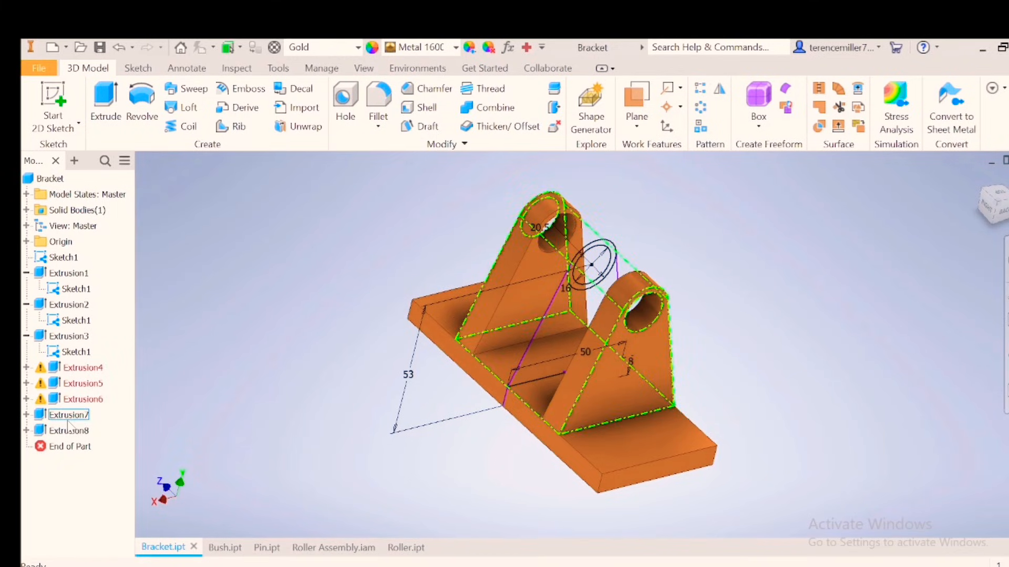
pyautogui.click(68, 414)
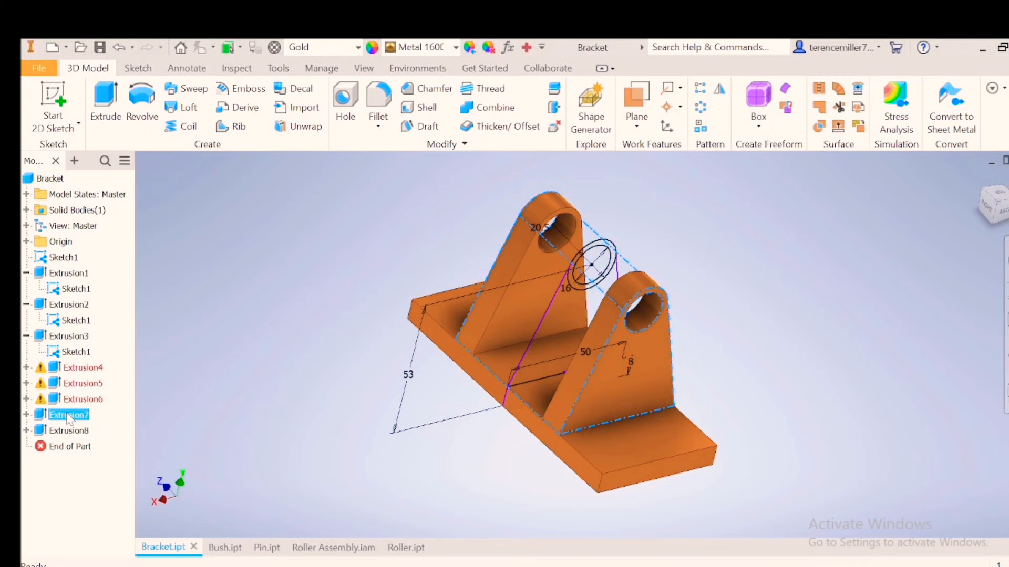
pyautogui.doubleClick(68, 415)
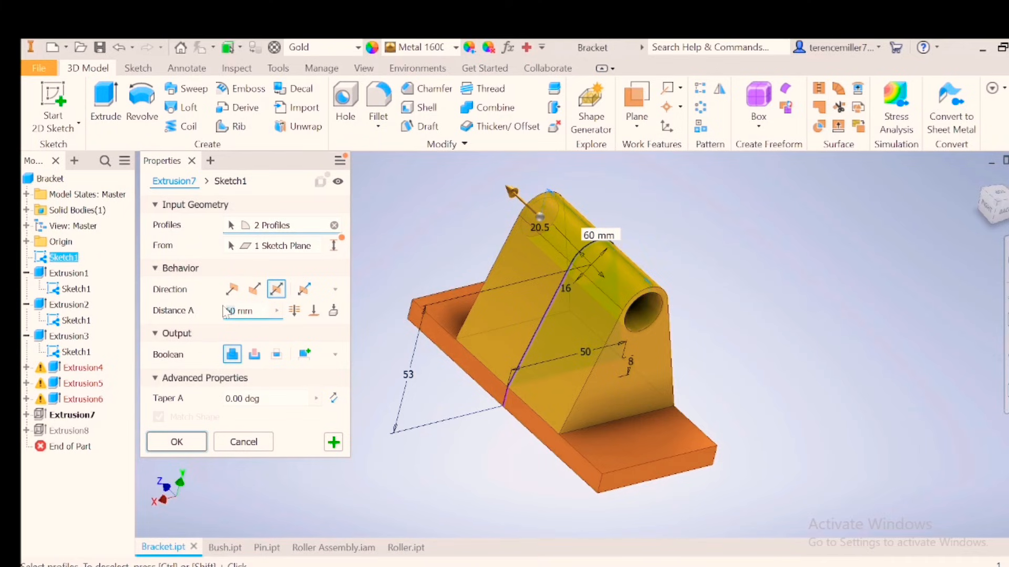
pyautogui.write('65')
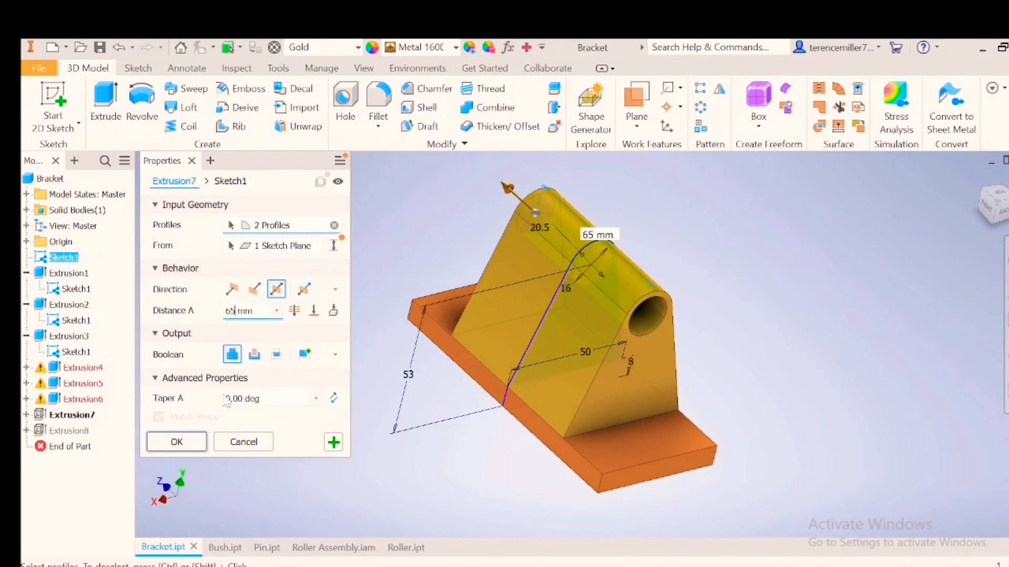
pyautogui.click(243, 442)
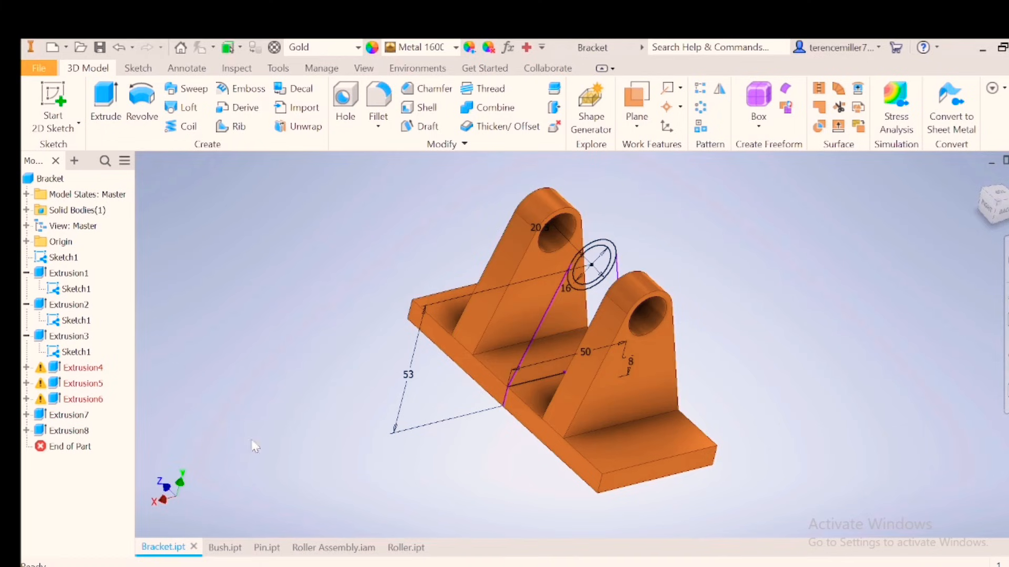
pyautogui.rightClick(254, 446)
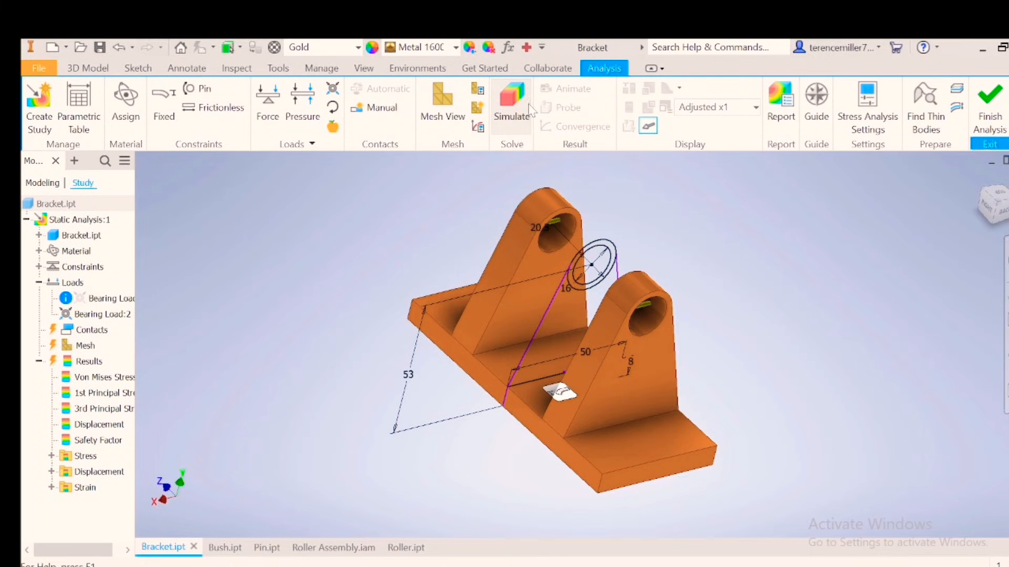
# Rerun the stress simulation on the 65 mm lug bracket.
pyautogui.click(511, 103)
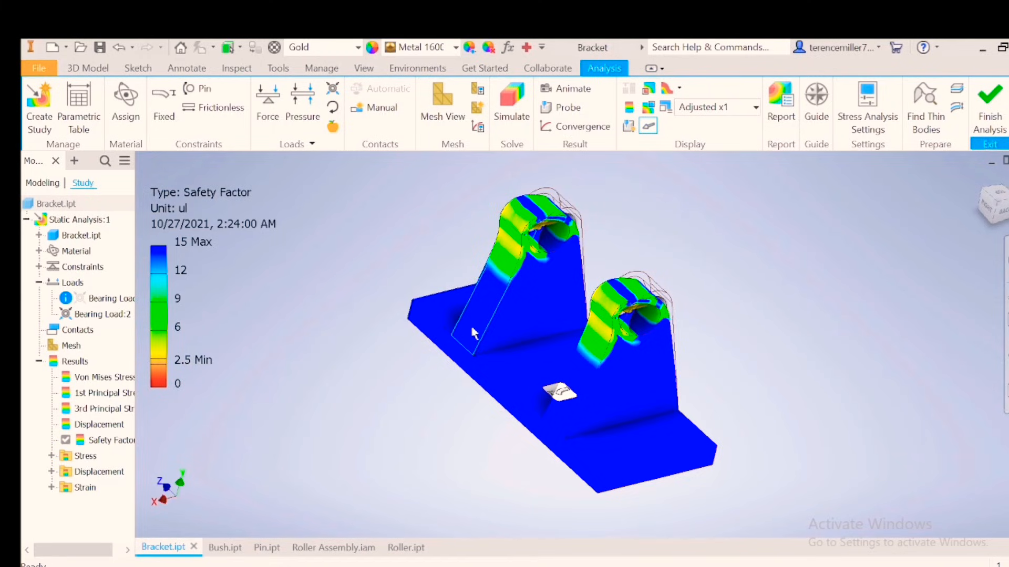
pyautogui.moveTo(383, 404)
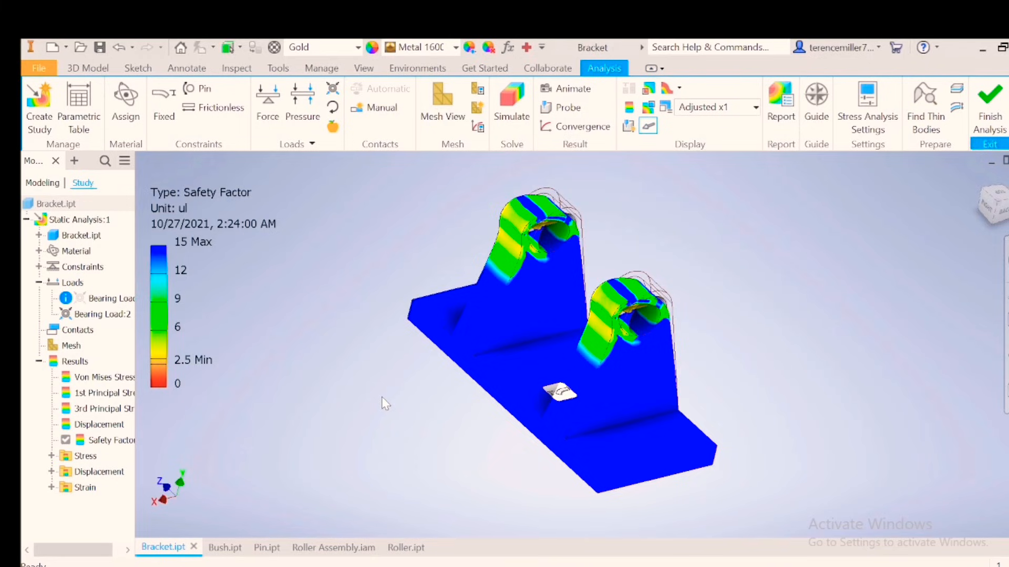
pyautogui.moveTo(479, 367)
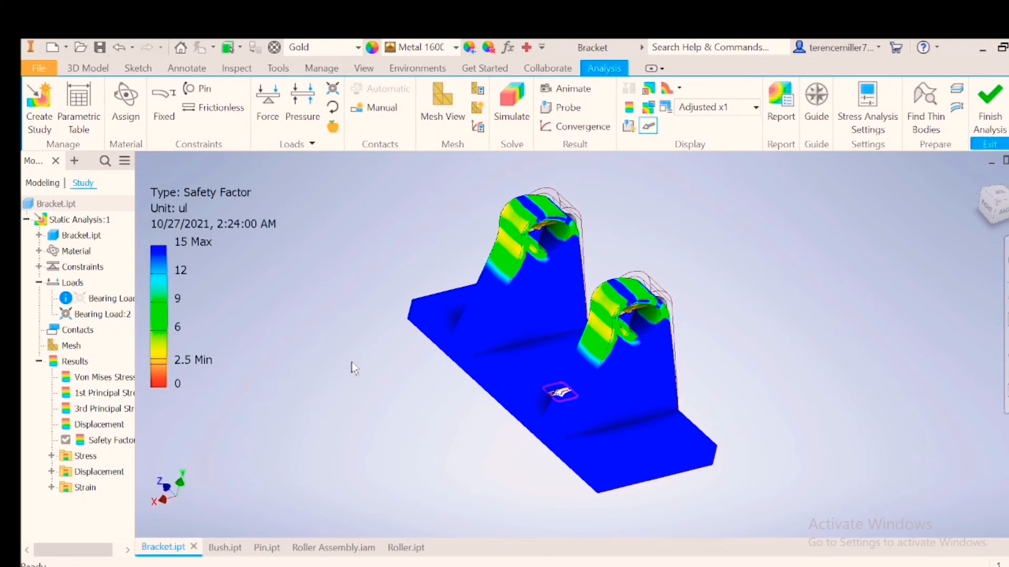
pyautogui.moveTo(321, 412)
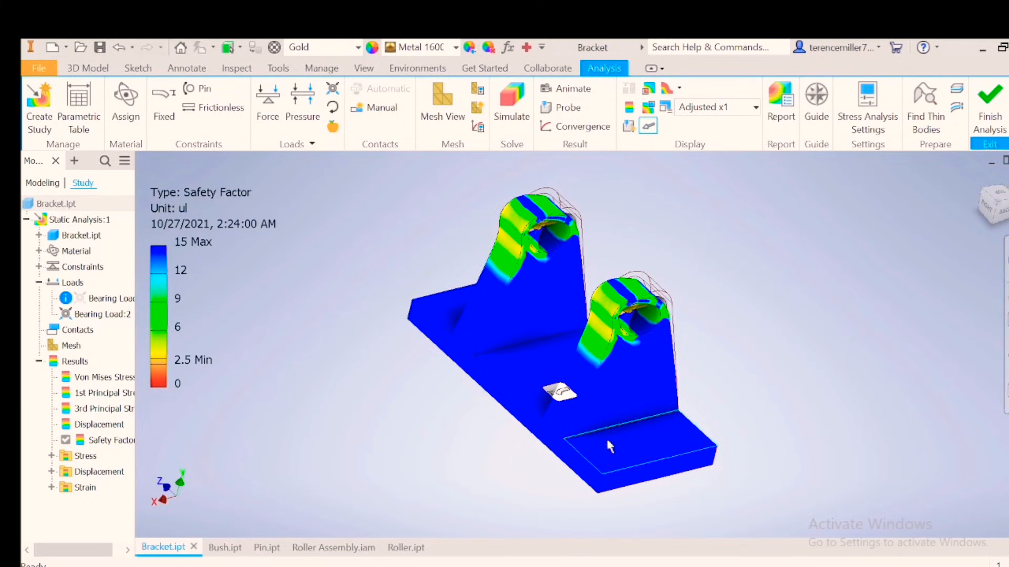
pyautogui.moveTo(813, 416)
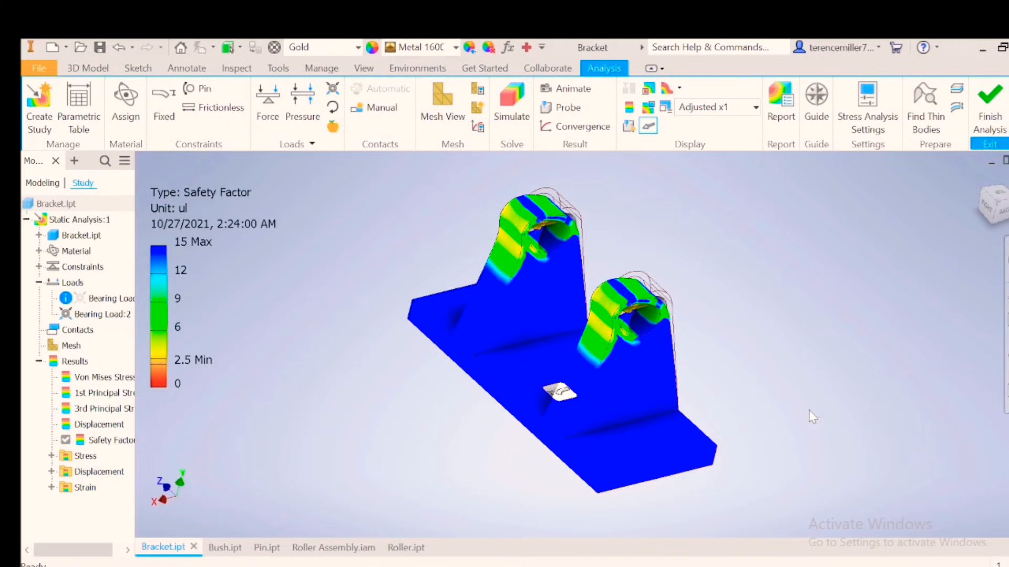
pyautogui.moveTo(191, 211)
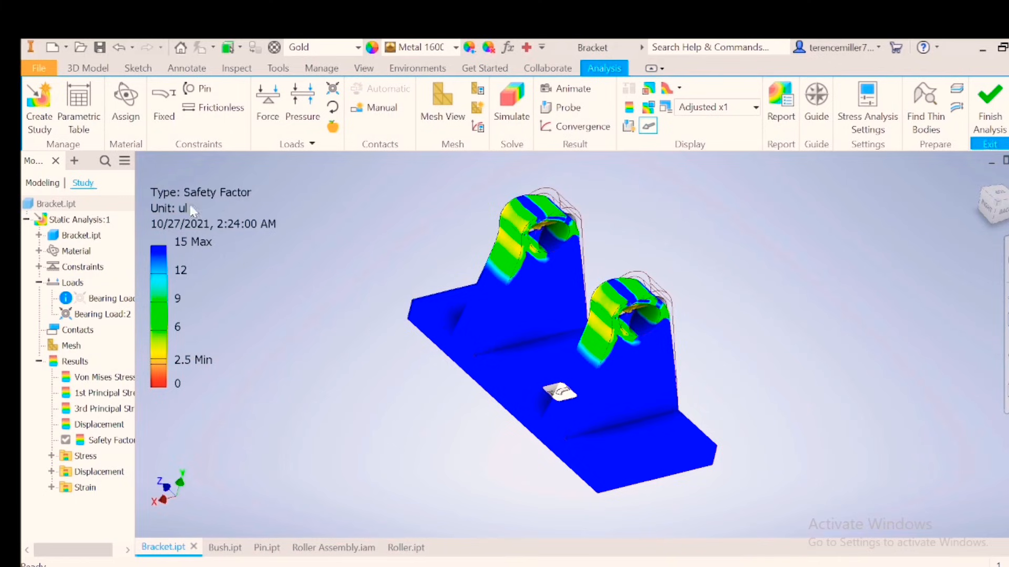
pyautogui.moveTo(185, 370)
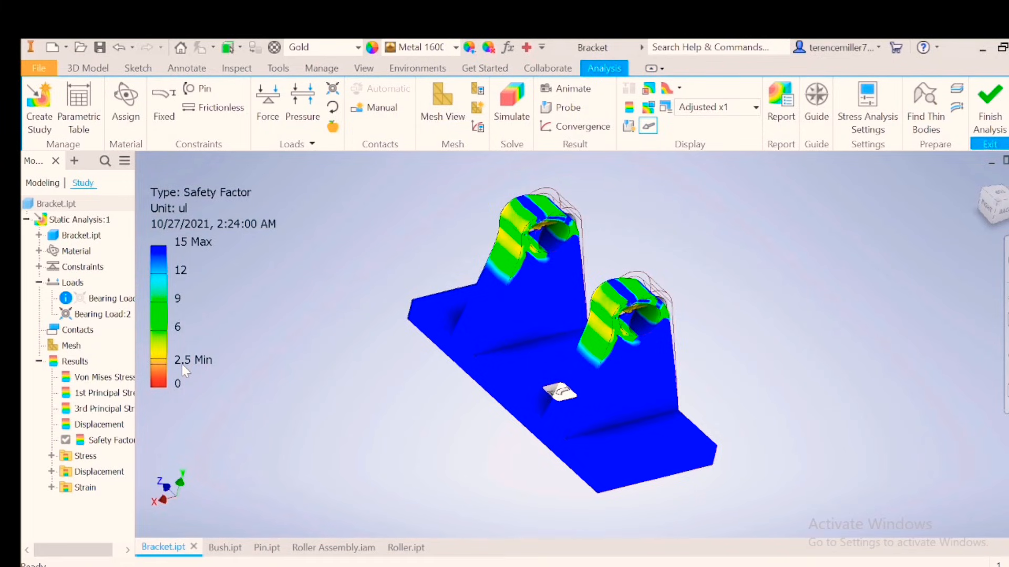
pyautogui.moveTo(515, 262)
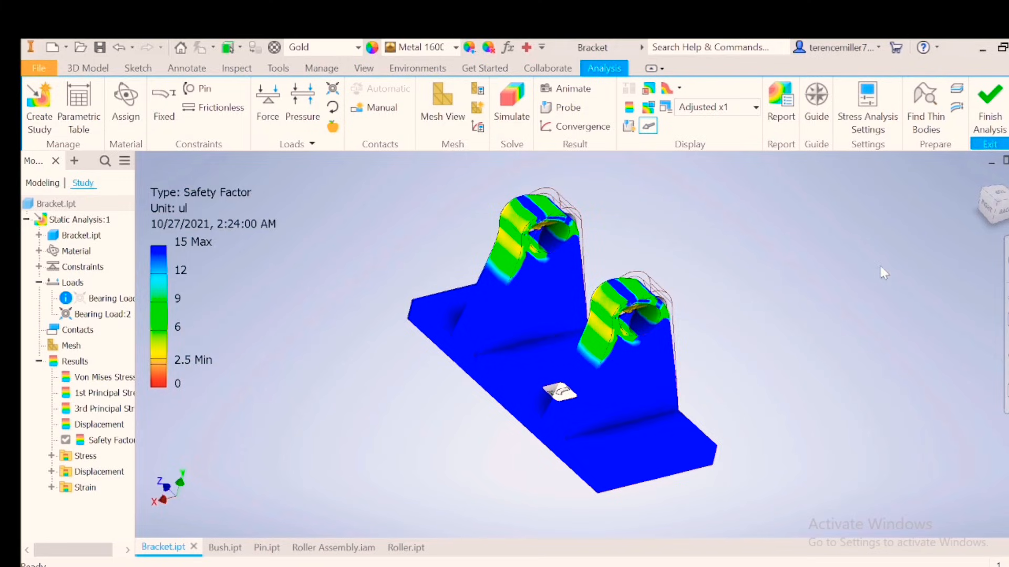
pyautogui.moveTo(962, 186)
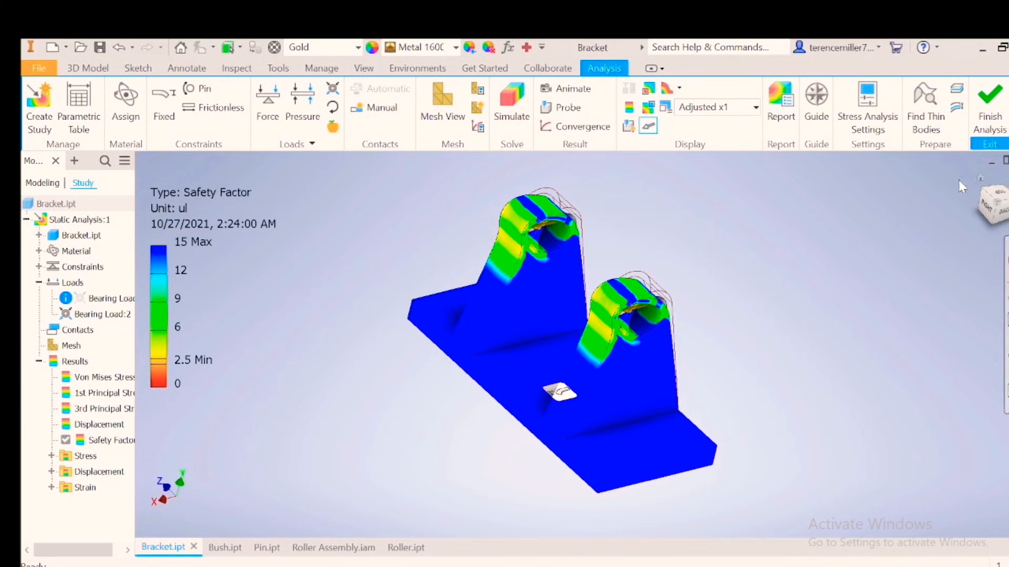
pyautogui.moveTo(822, 251)
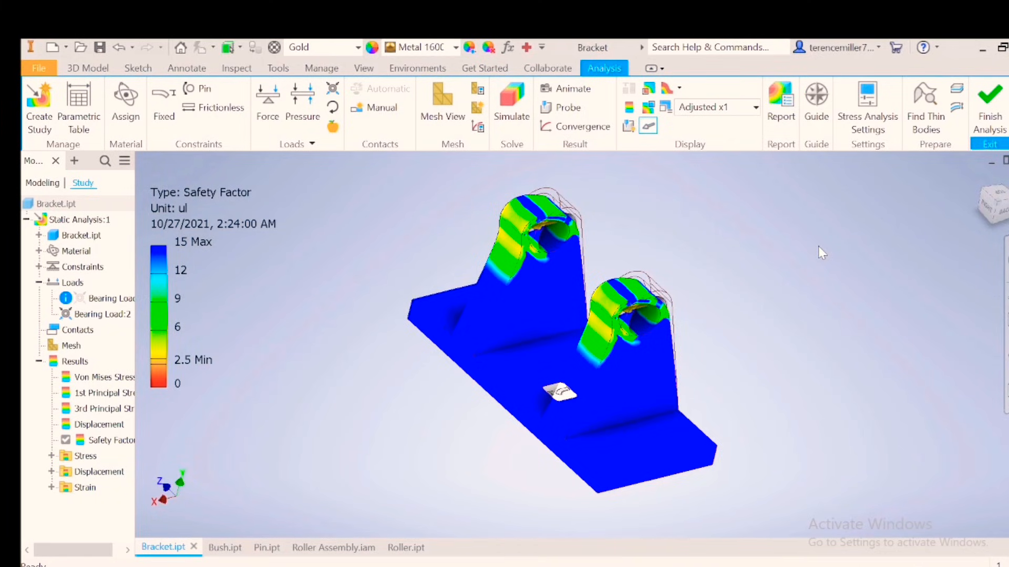